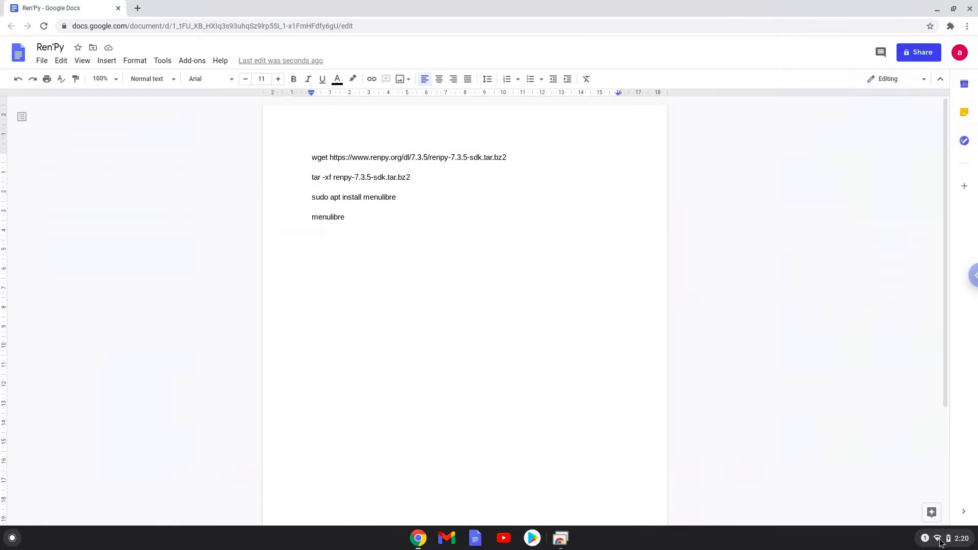
- Open Chrome OS Settings to the Linux (Beta) section, where Linux is still off
{"action": "left_click", "coordinate": [939, 538]}
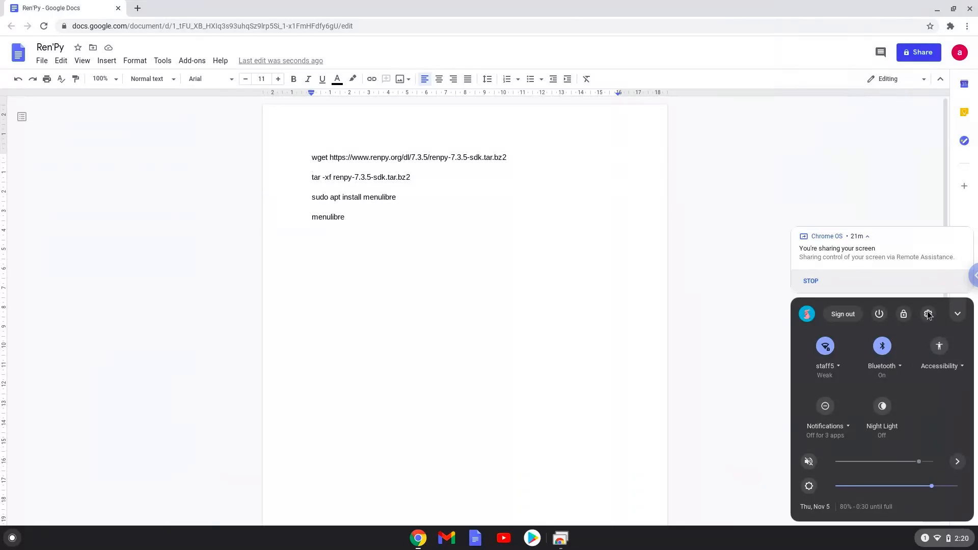
{"action": "left_click", "coordinate": [928, 313]}
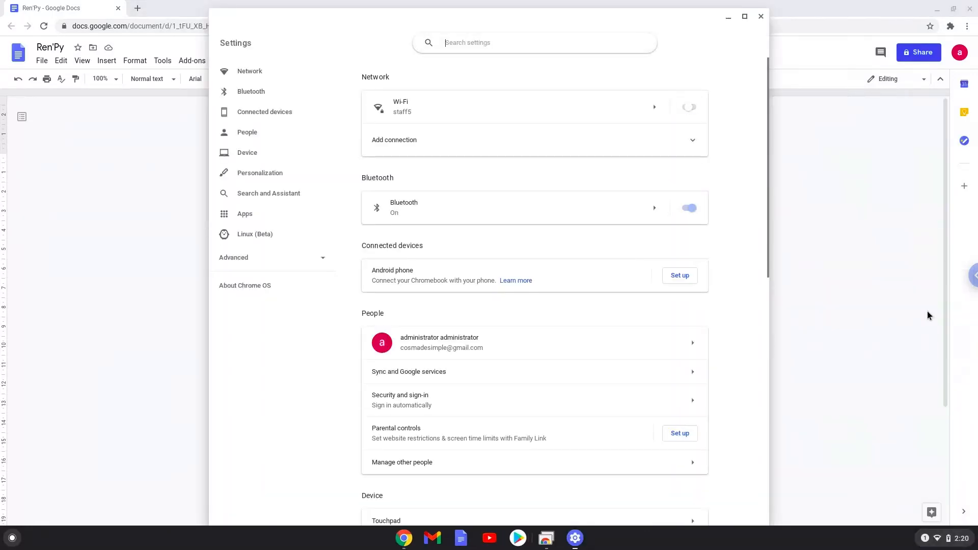
{"action": "left_click", "coordinate": [689, 107]}
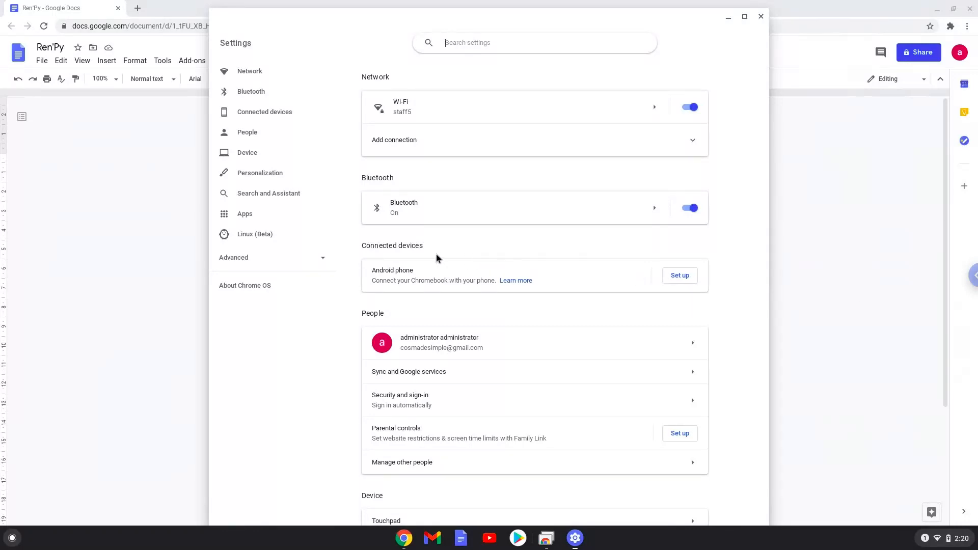
{"action": "left_click", "coordinate": [255, 233]}
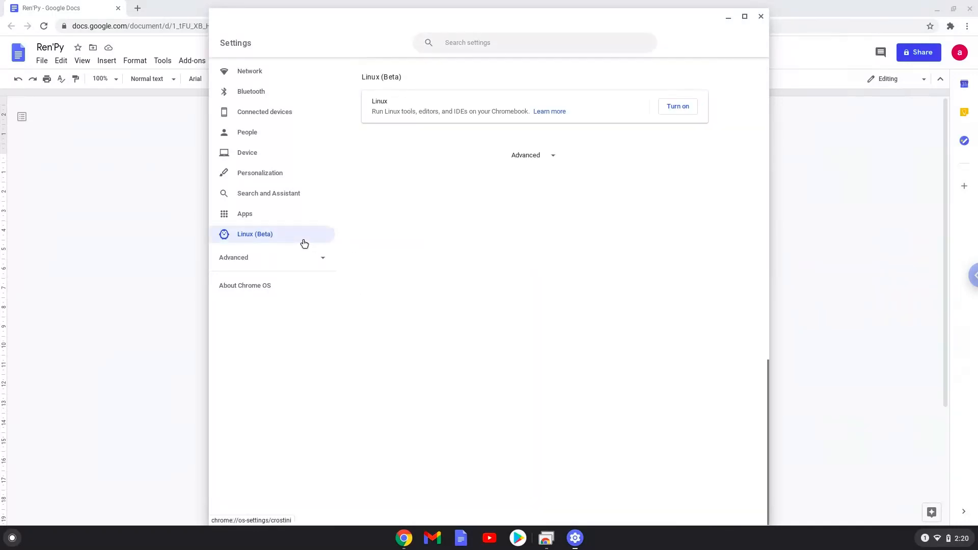
{"action": "mouse_move", "coordinate": [458, 191]}
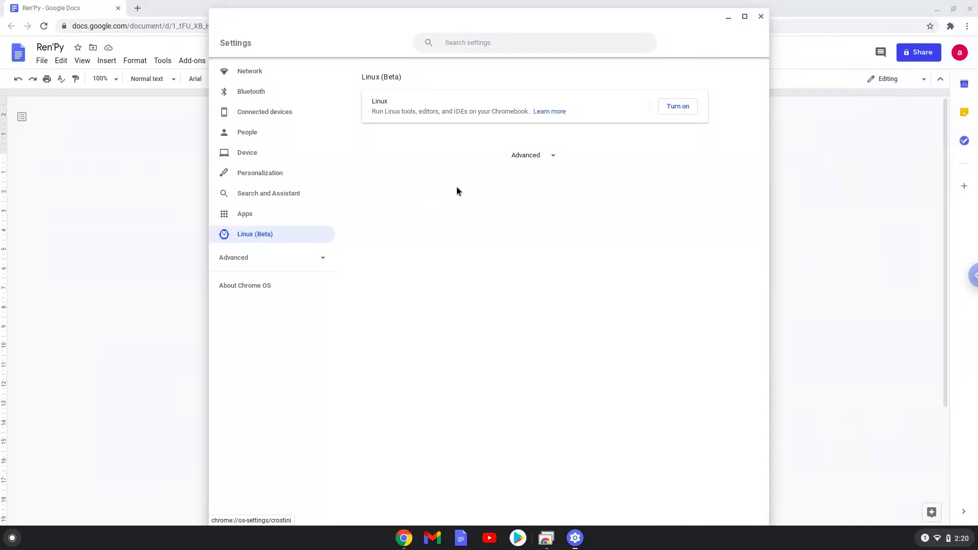
{"action": "mouse_move", "coordinate": [678, 106]}
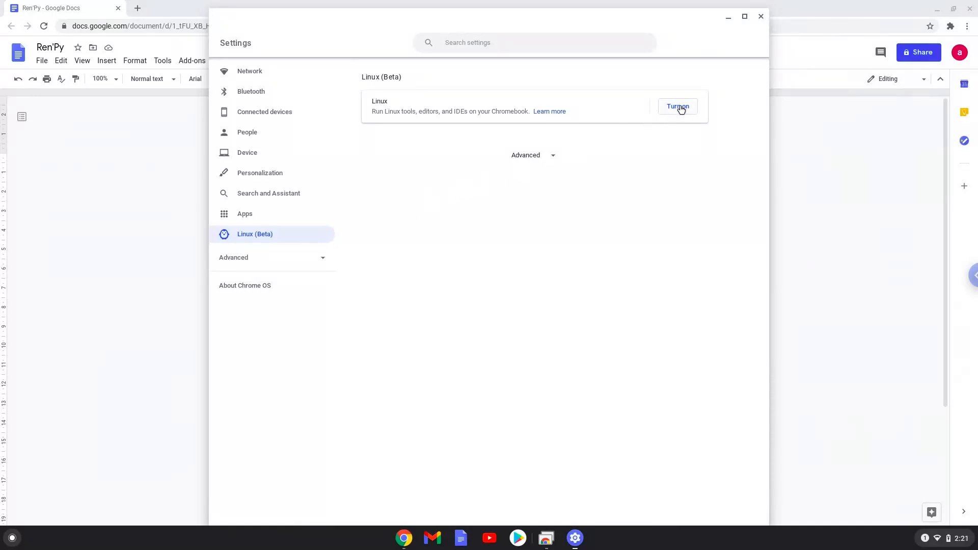
- Install Linux (Beta) with the recommended disk size, then close the new terminal and Settings
{"action": "left_click", "coordinate": [677, 106]}
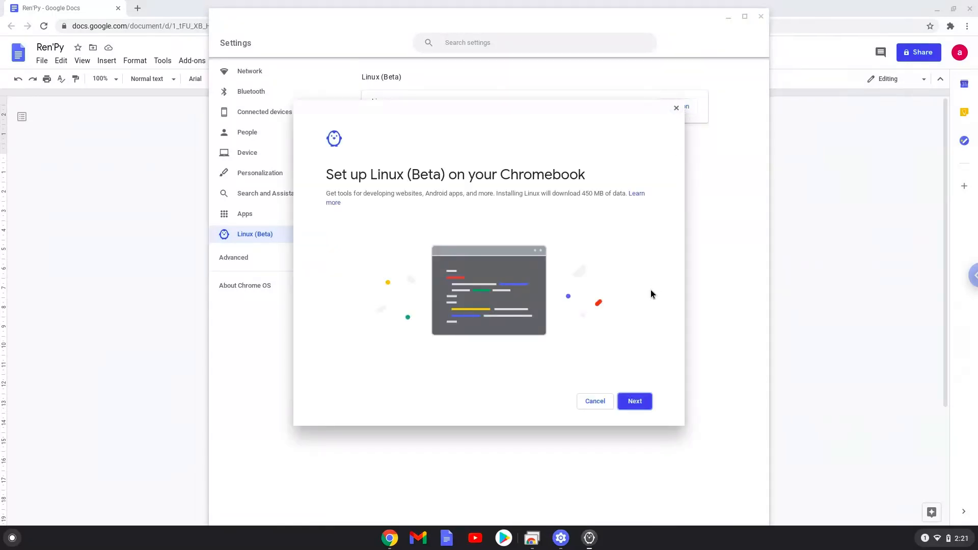
{"action": "left_click", "coordinate": [635, 401]}
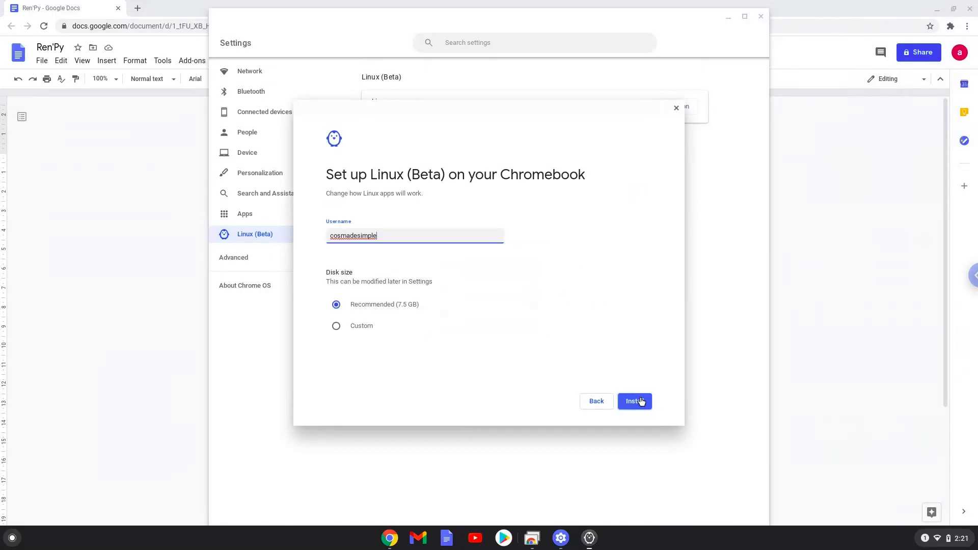
{"action": "left_click", "coordinate": [634, 401]}
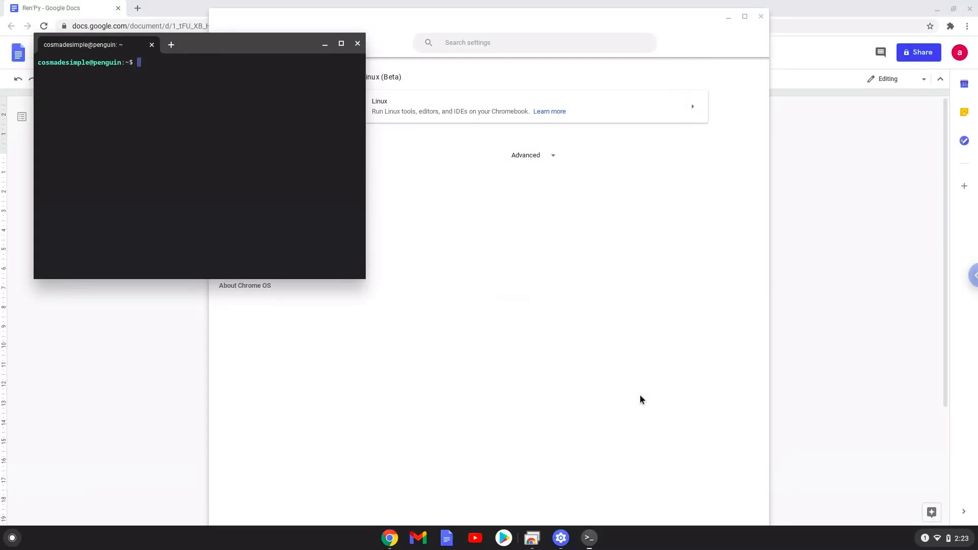
{"action": "mouse_move", "coordinate": [503, 238]}
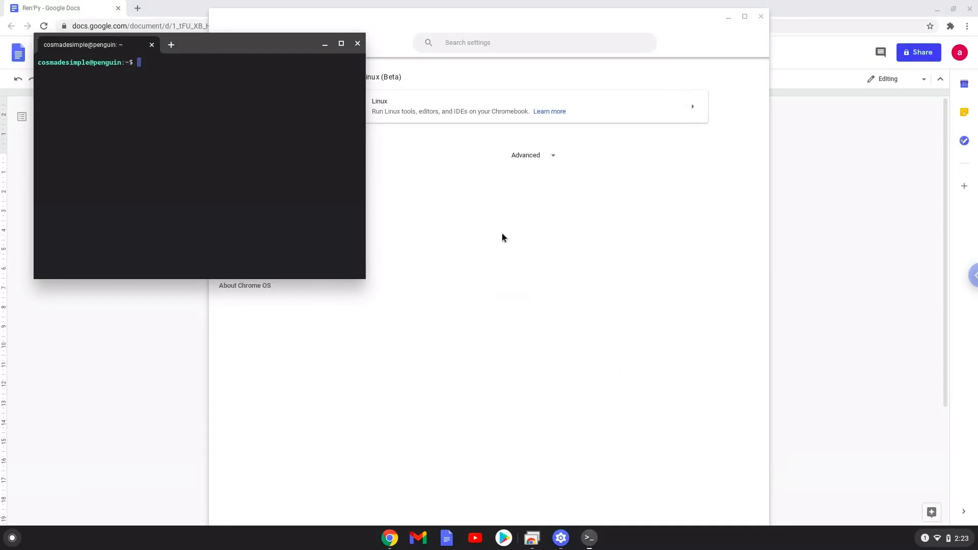
{"action": "mouse_move", "coordinate": [358, 43]}
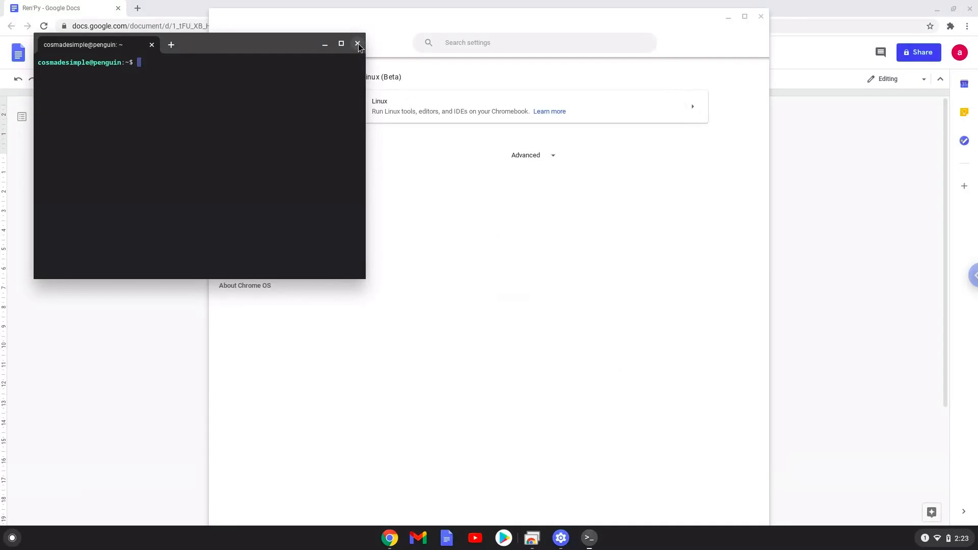
{"action": "left_click", "coordinate": [358, 44]}
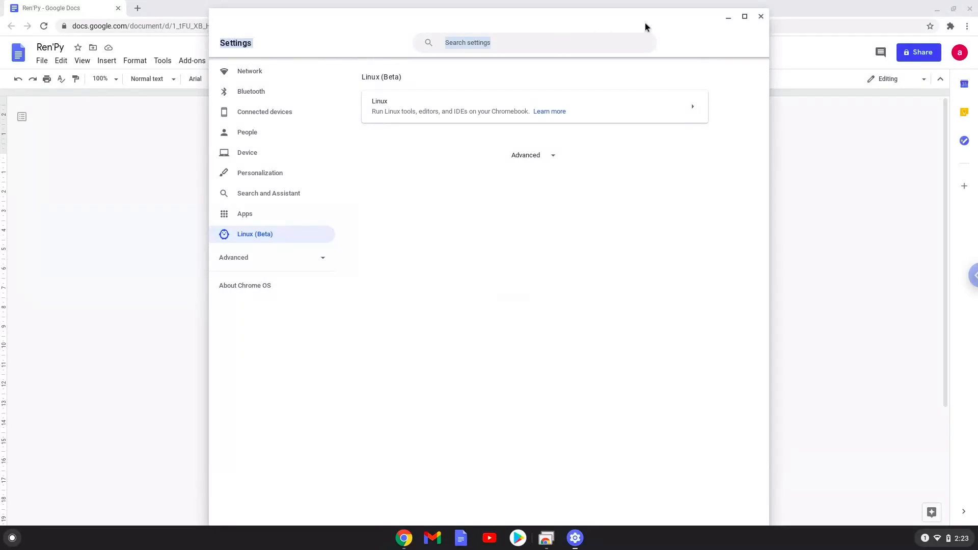
{"action": "mouse_move", "coordinate": [761, 17]}
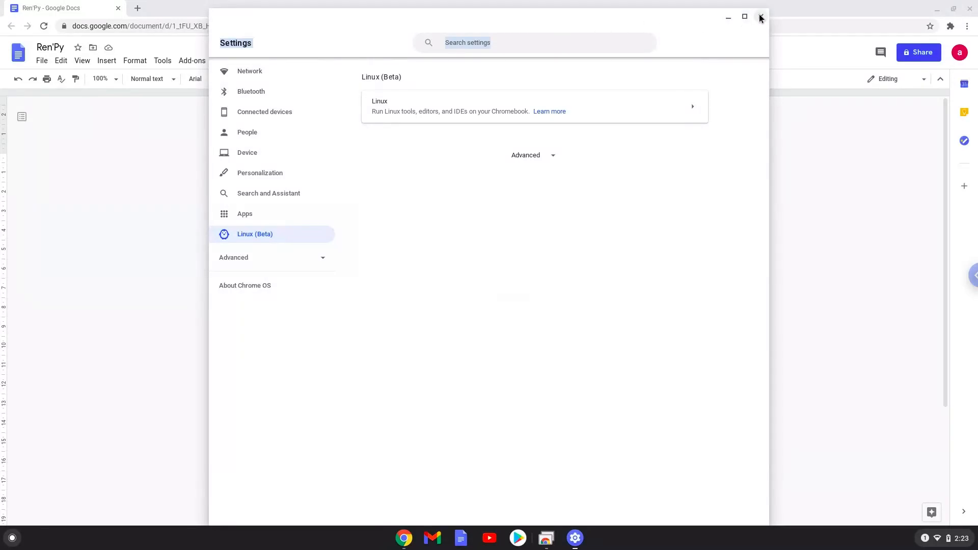
{"action": "left_click", "coordinate": [760, 17]}
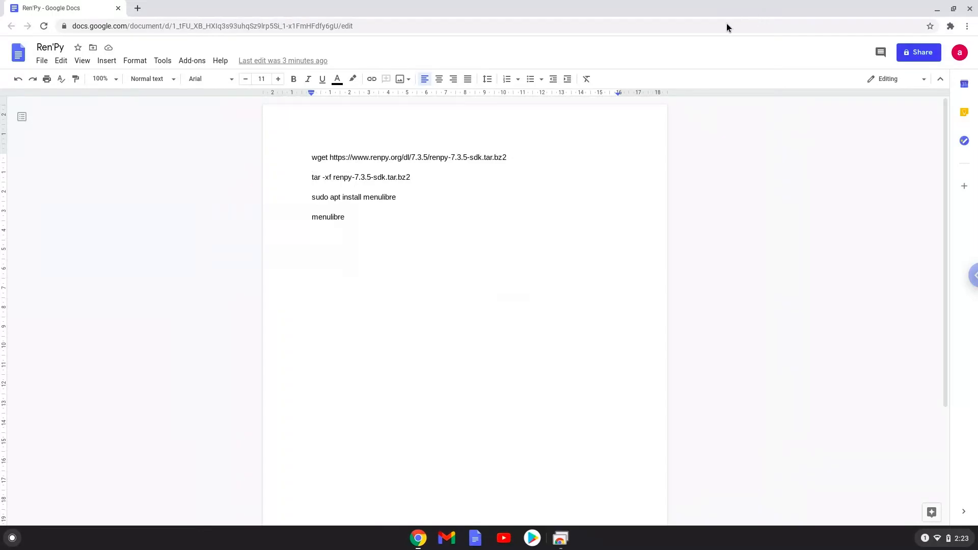
{"action": "mouse_move", "coordinate": [450, 151]}
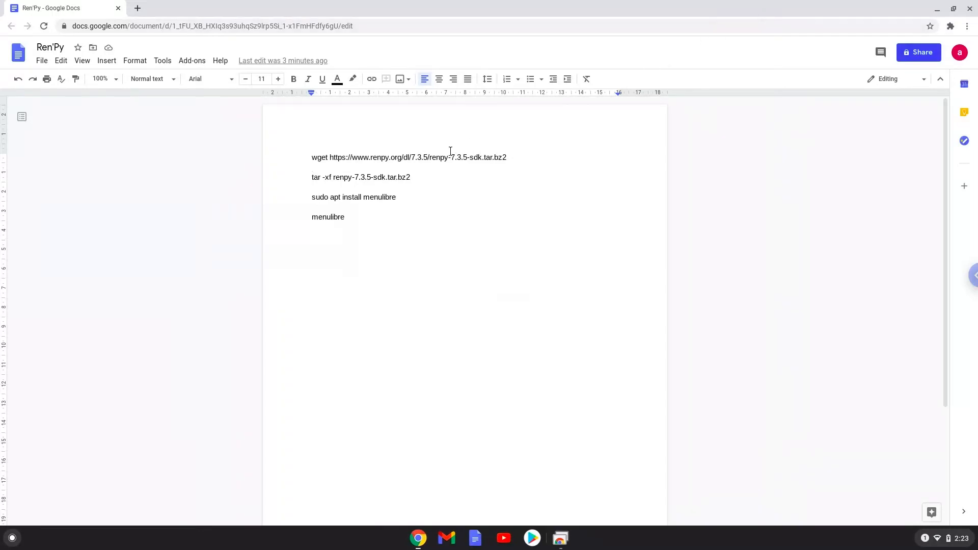
- Copy the Ren'Py SDK wget command from the Google Docs notes and search for Terminal
{"action": "double_click", "coordinate": [440, 158]}
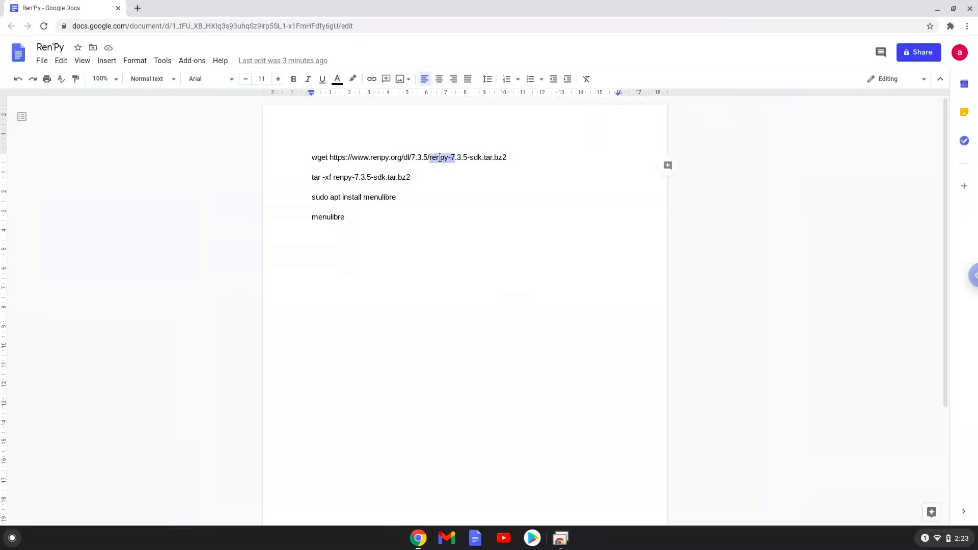
{"action": "right_click", "coordinate": [437, 158]}
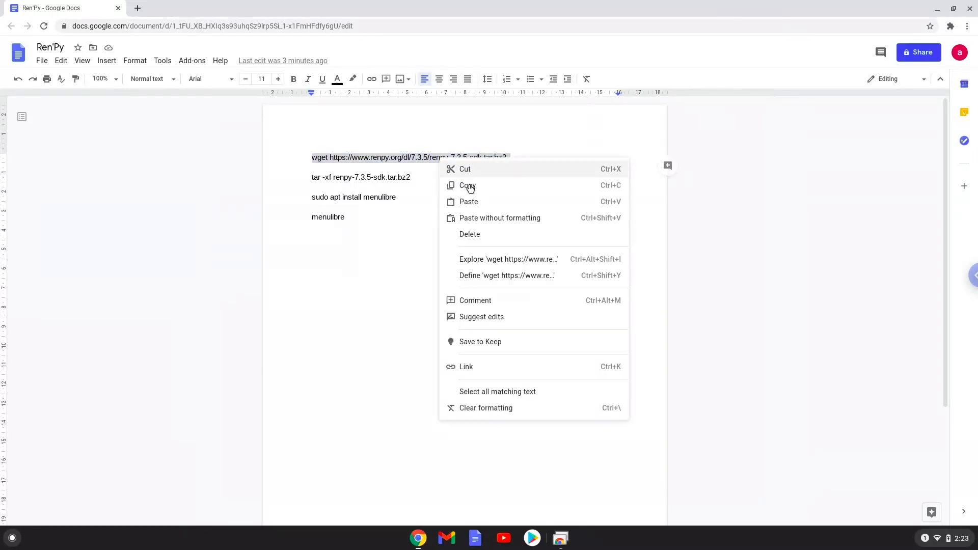
{"action": "left_click", "coordinate": [468, 186]}
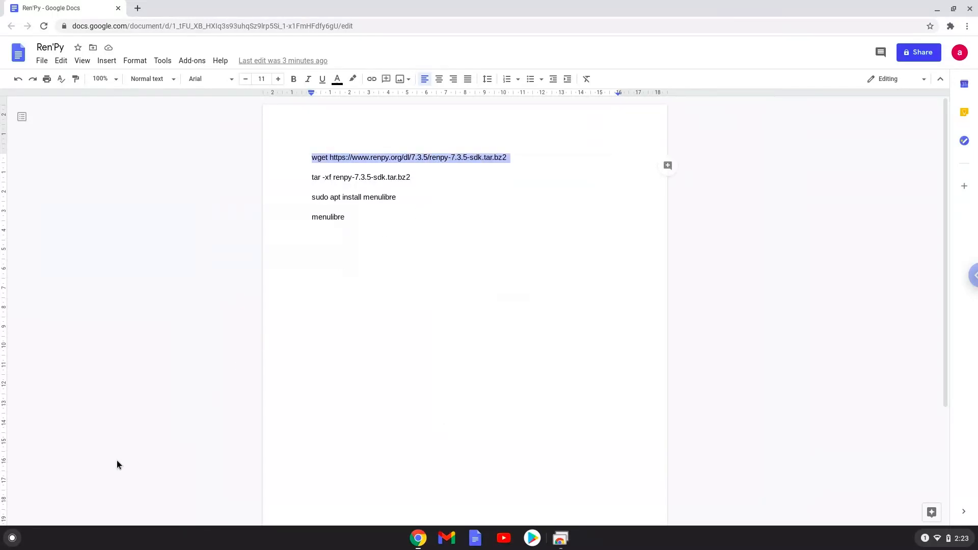
{"action": "left_click", "coordinate": [12, 537]}
{"action": "type", "text": "ter"}
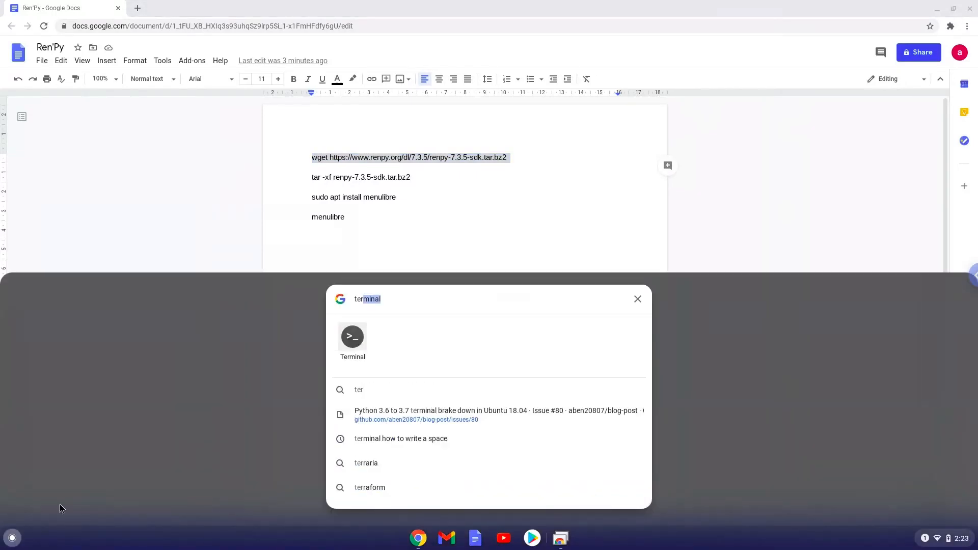
{"action": "mouse_move", "coordinate": [353, 337]}
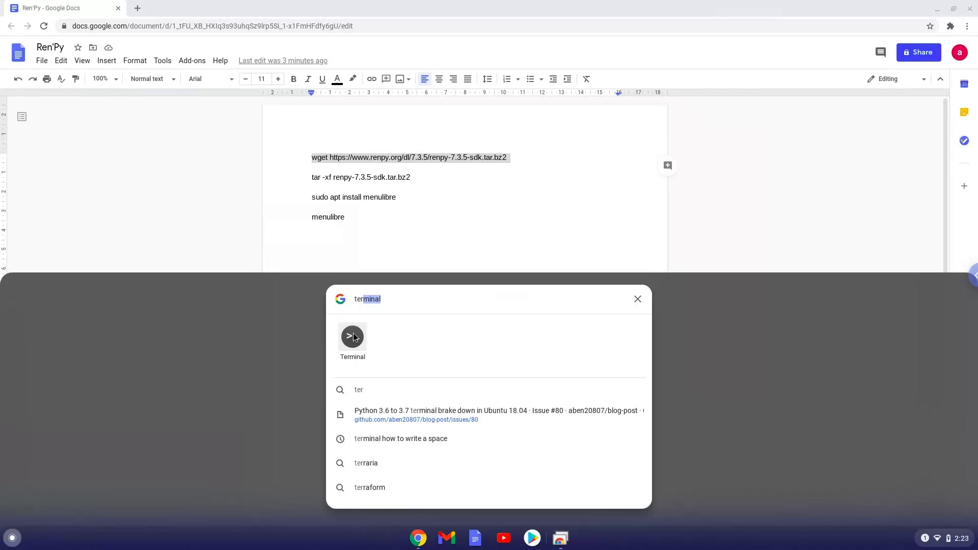
- Download renpy-7.3.5-sdk.tar.bz2 with the pasted wget command in Terminal, then return to the notes
{"action": "left_click", "coordinate": [352, 337]}
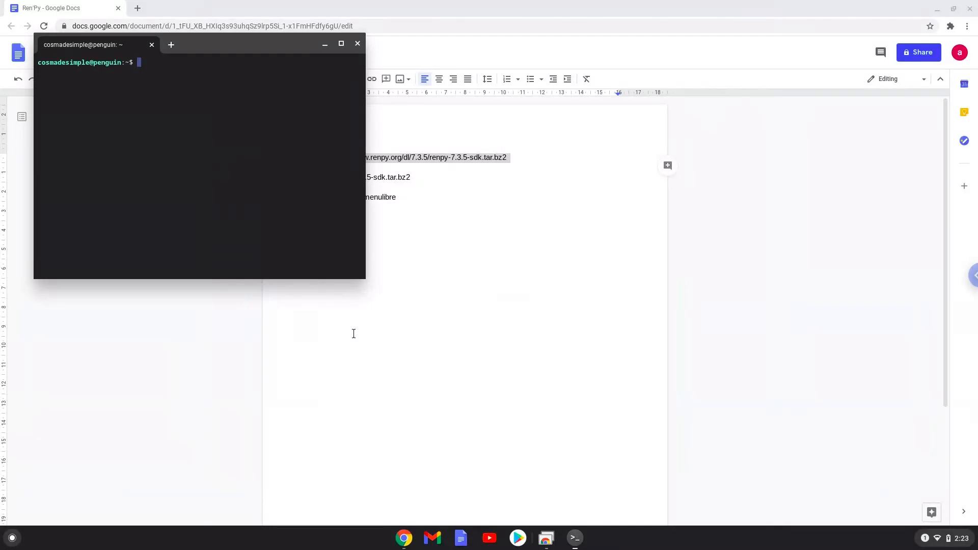
{"action": "mouse_move", "coordinate": [342, 307]}
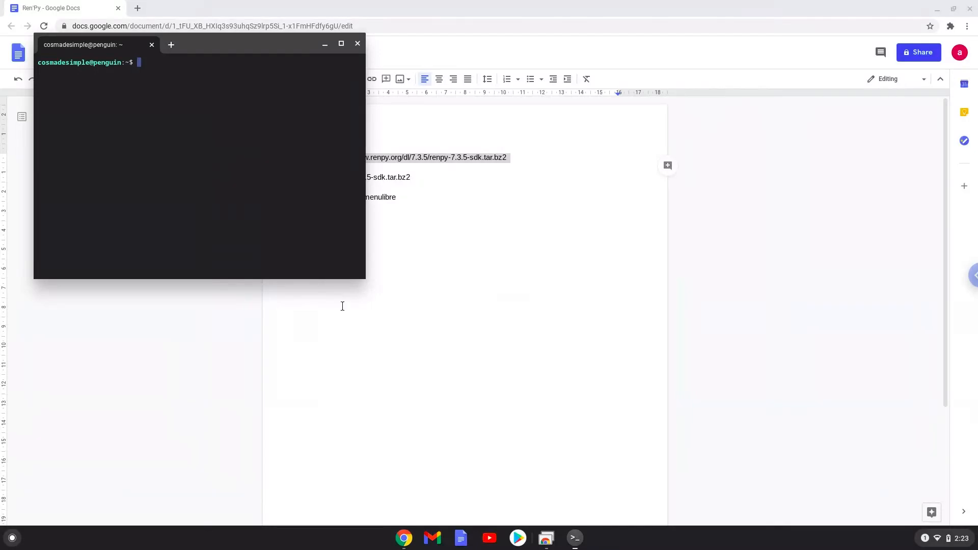
{"action": "mouse_move", "coordinate": [229, 44]}
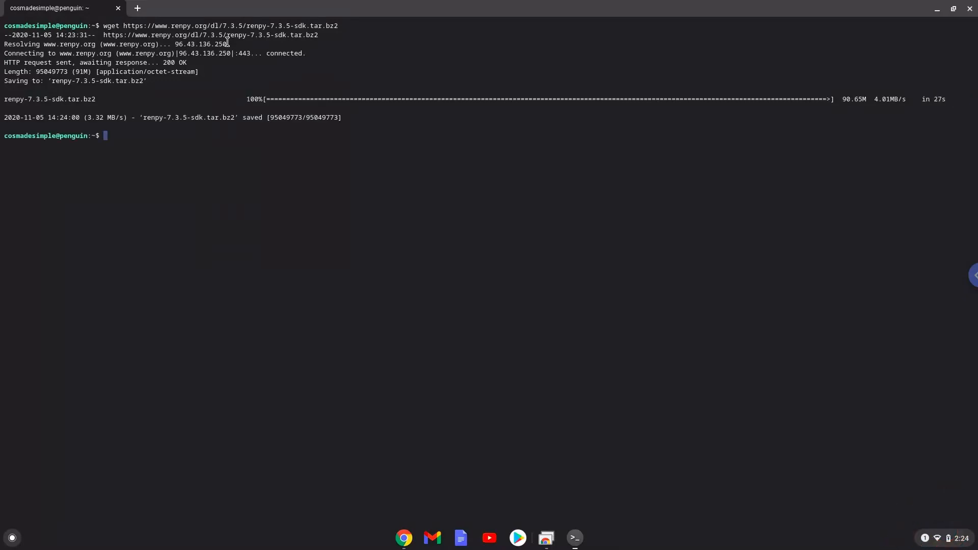
{"action": "mouse_move", "coordinate": [232, 48]}
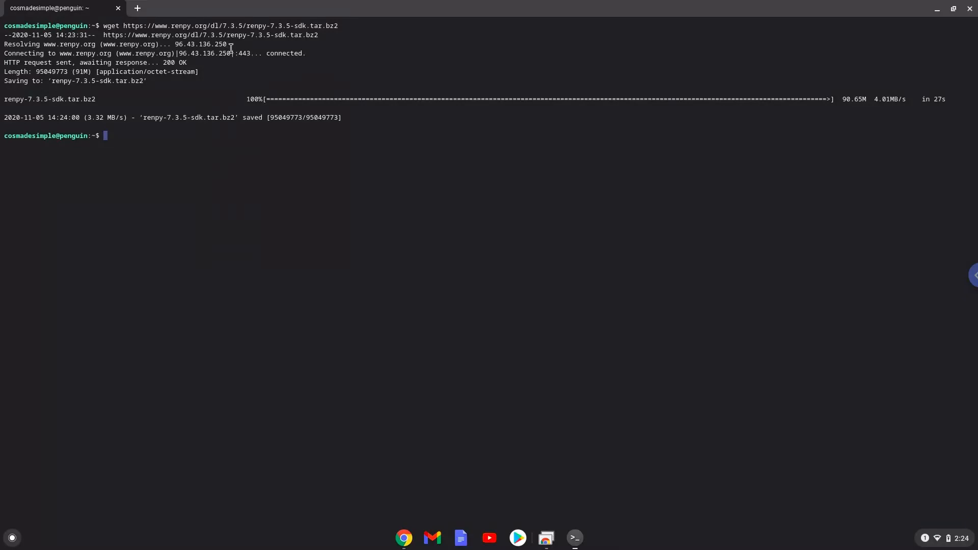
{"action": "mouse_move", "coordinate": [392, 491]}
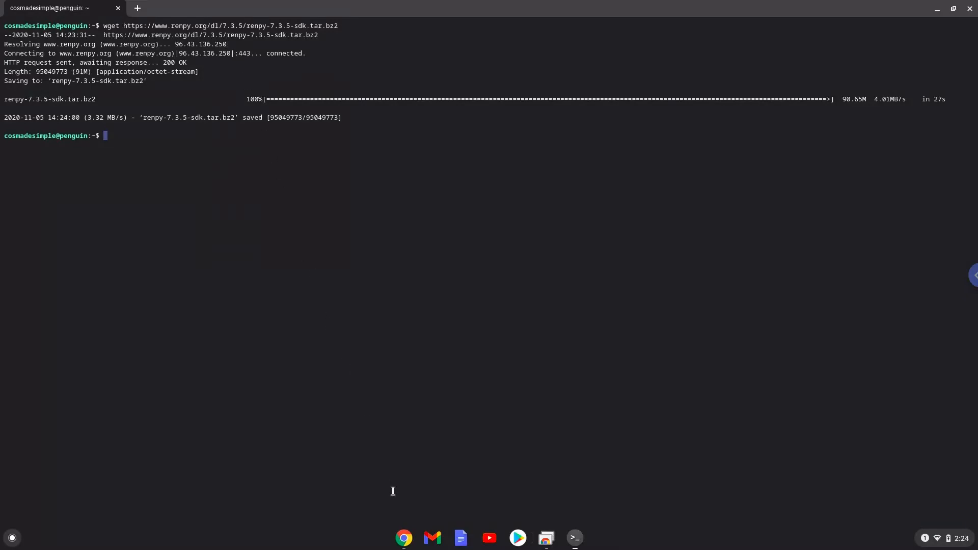
{"action": "left_click", "coordinate": [403, 538]}
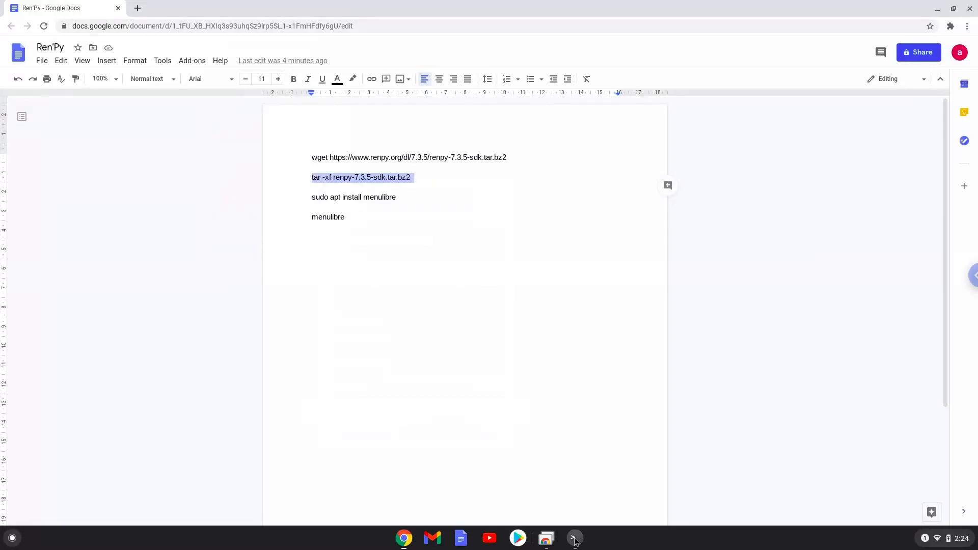
- Run 'tar -xf renpy-7.3.5-sdk.tar.bz2' in Terminal, then go back to the Google Docs notes
{"action": "left_click", "coordinate": [573, 538]}
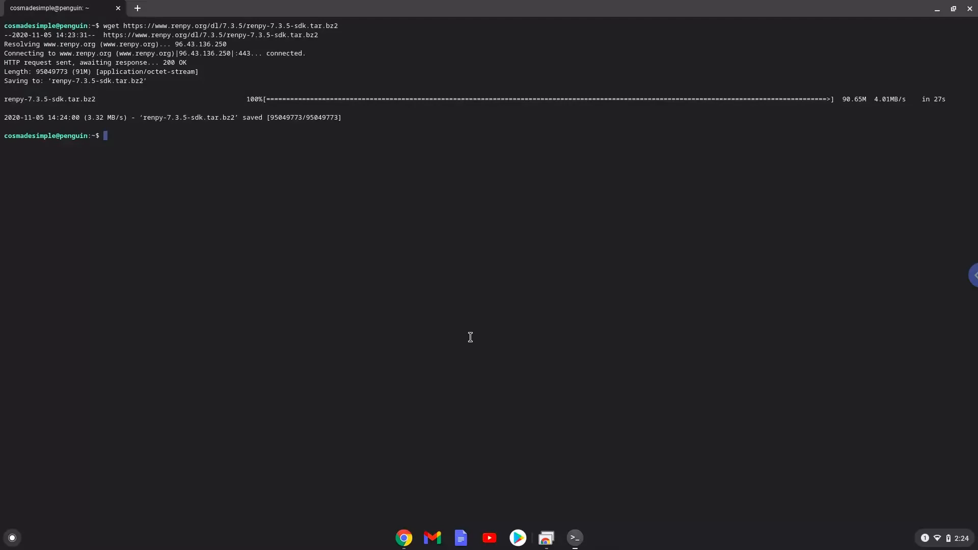
{"action": "type", "text": "tar -xf renpy-7.3.5-sdk.tar.bz2"}
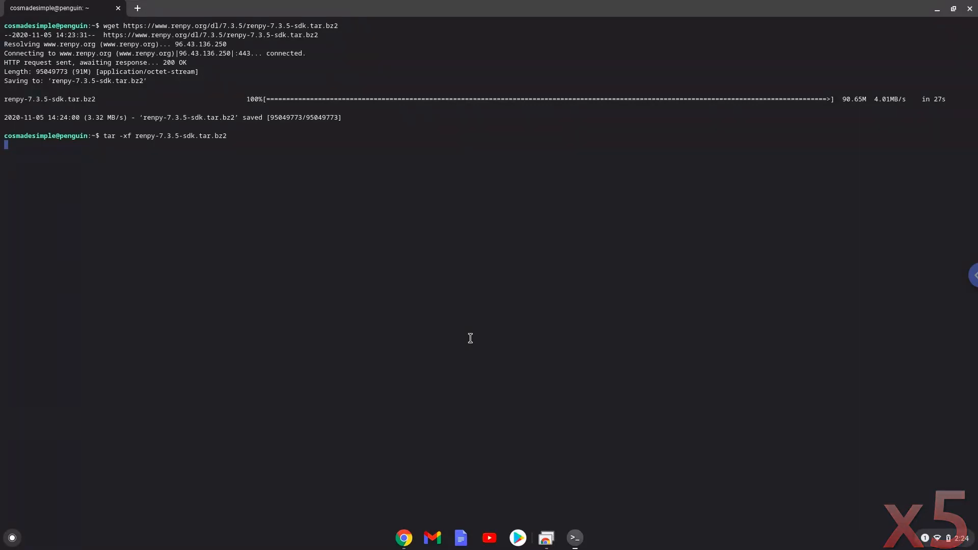
{"action": "key", "text": "Return"}
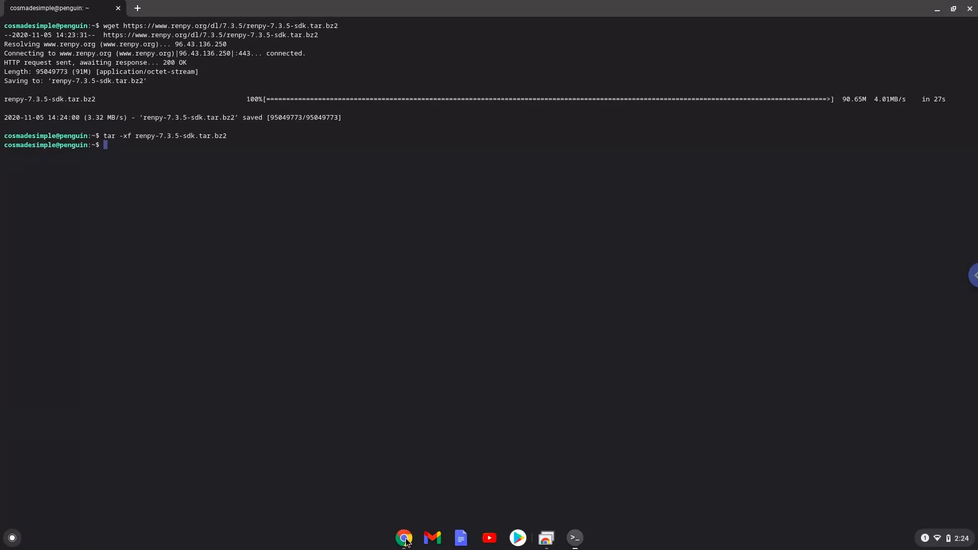
{"action": "left_click", "coordinate": [403, 538]}
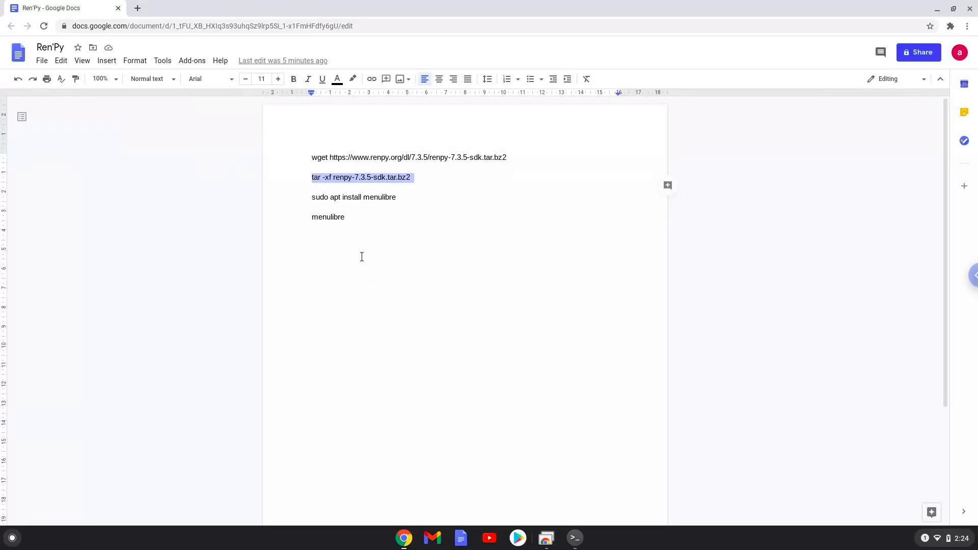
- Run 'sudo apt install menulibre' in Terminal, then return to the Google Docs notes
{"action": "left_click", "coordinate": [350, 197]}
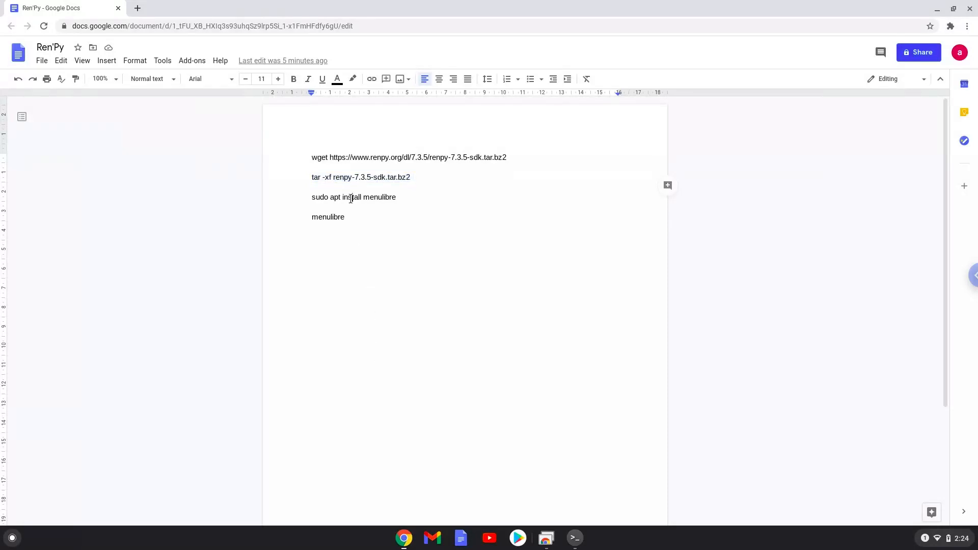
{"action": "right_click", "coordinate": [354, 197]}
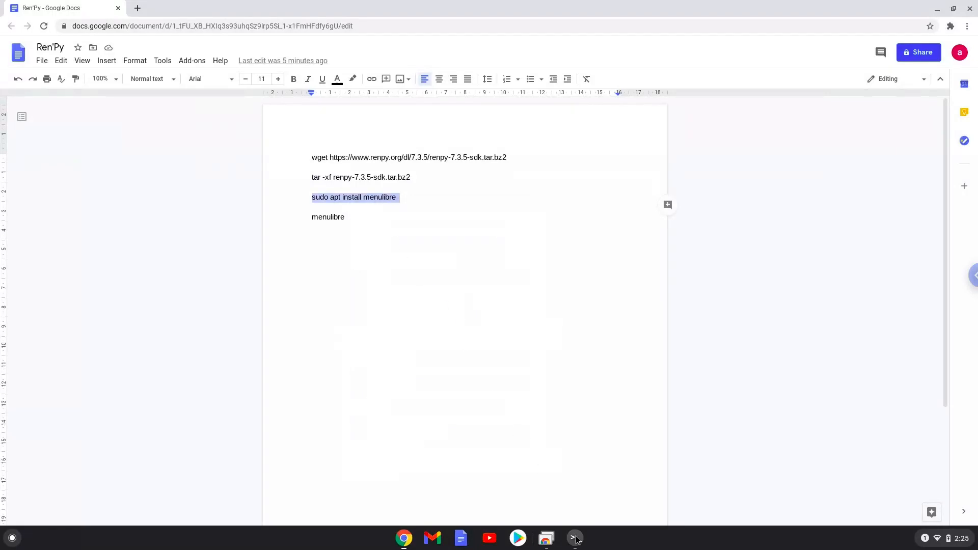
{"action": "left_click", "coordinate": [574, 539]}
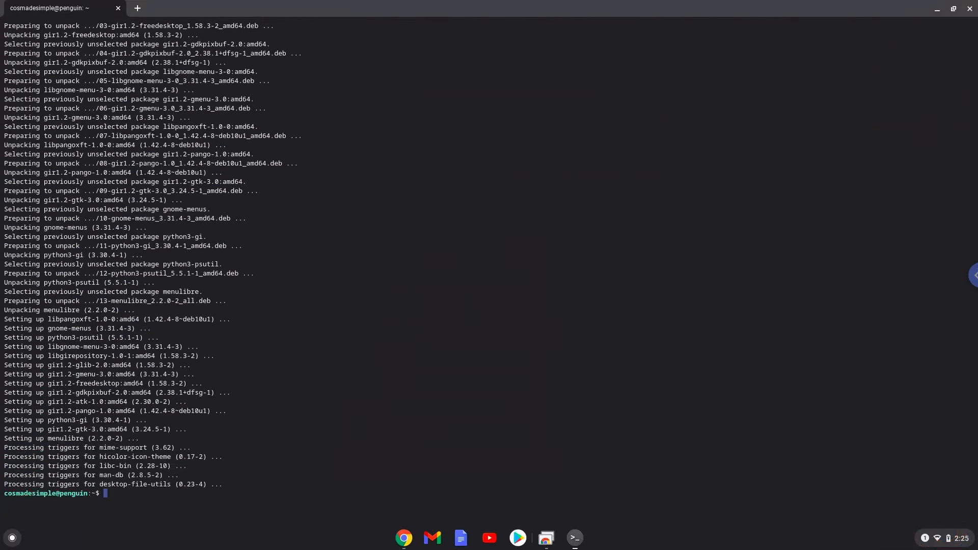
{"action": "mouse_move", "coordinate": [415, 478]}
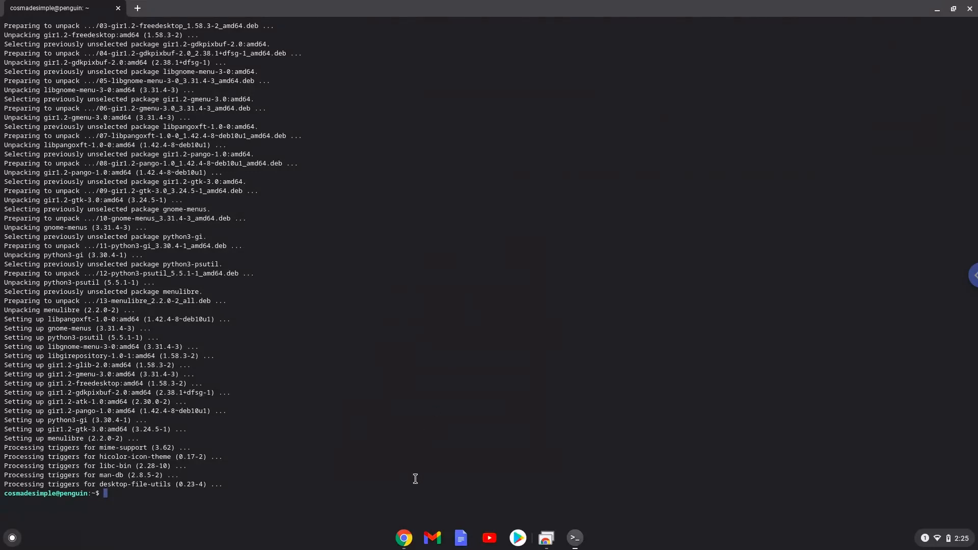
{"action": "left_click", "coordinate": [404, 537]}
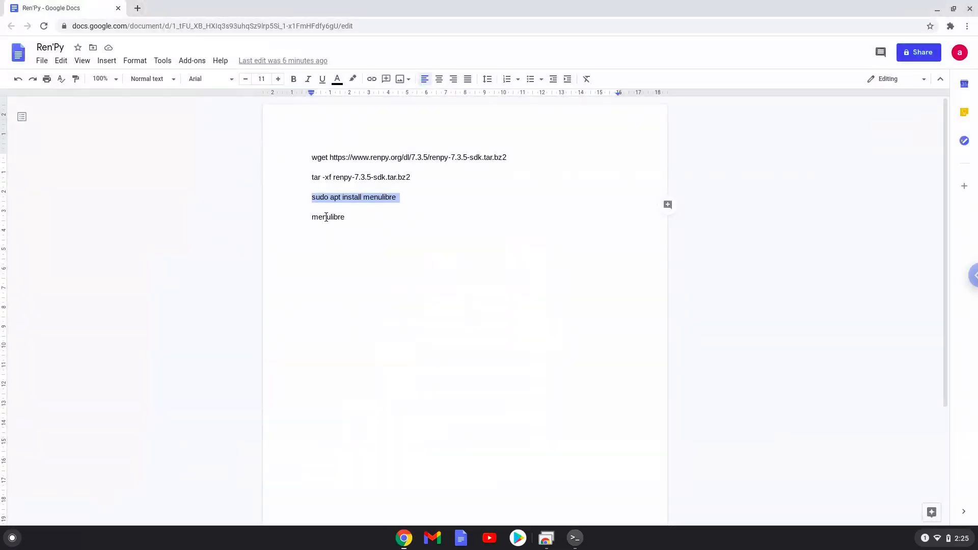
- Launch MenuLibre by running 'menulibre' in Terminal and select the Graphics category
{"action": "right_click", "coordinate": [328, 217]}
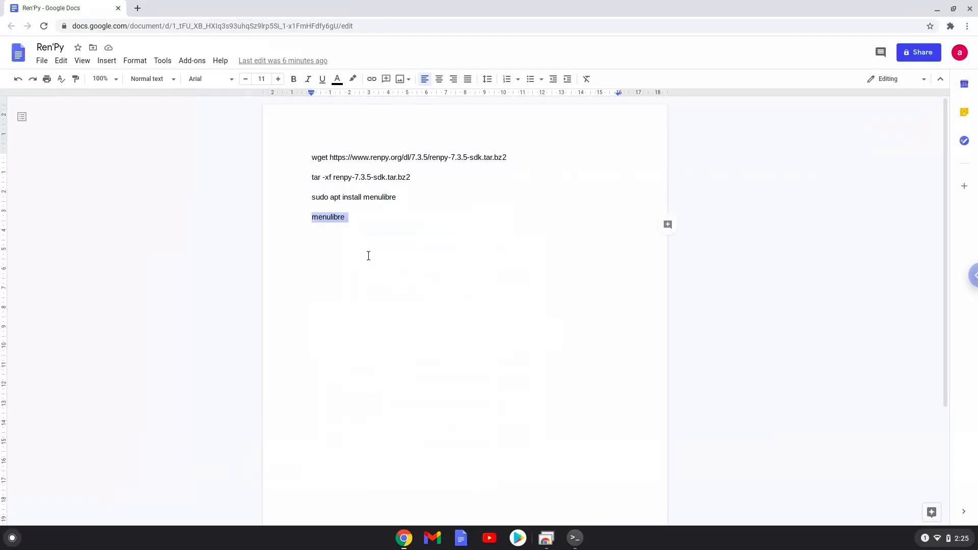
{"action": "mouse_move", "coordinate": [567, 523]}
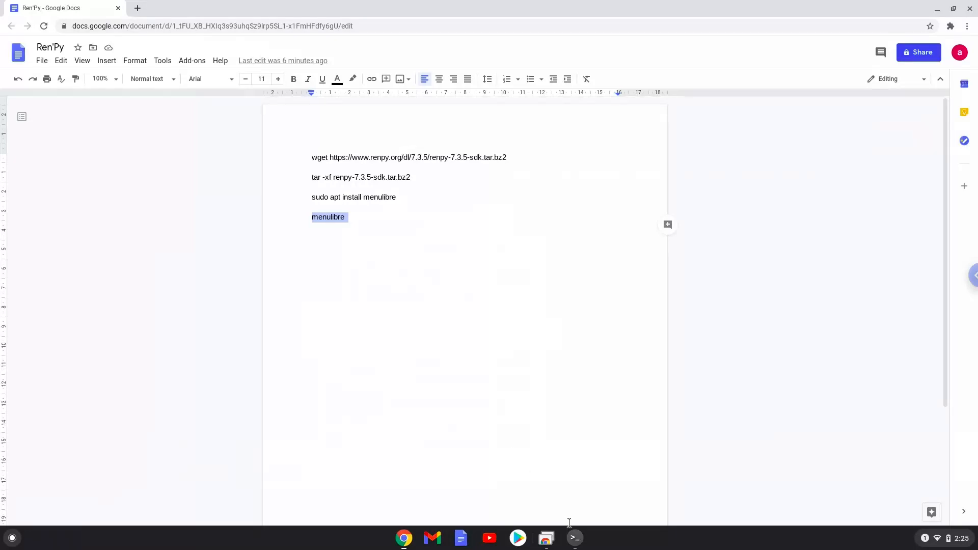
{"action": "left_click", "coordinate": [573, 538]}
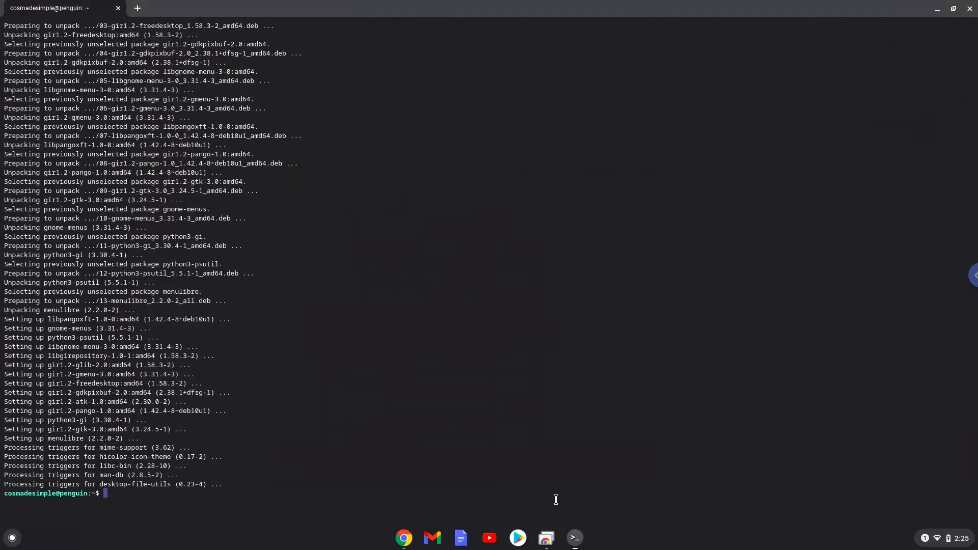
{"action": "type", "text": "menulibre"}
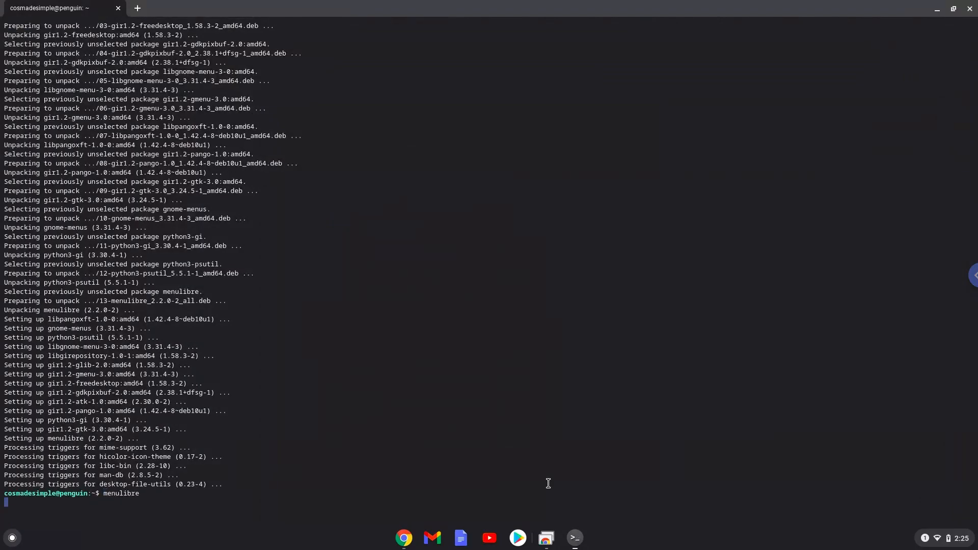
{"action": "key", "text": "Return"}
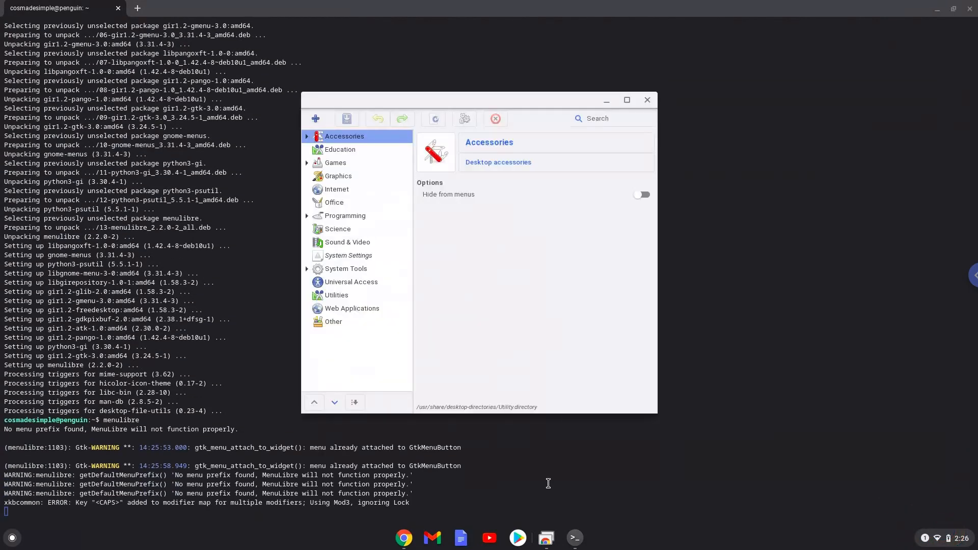
{"action": "mouse_move", "coordinate": [415, 277]}
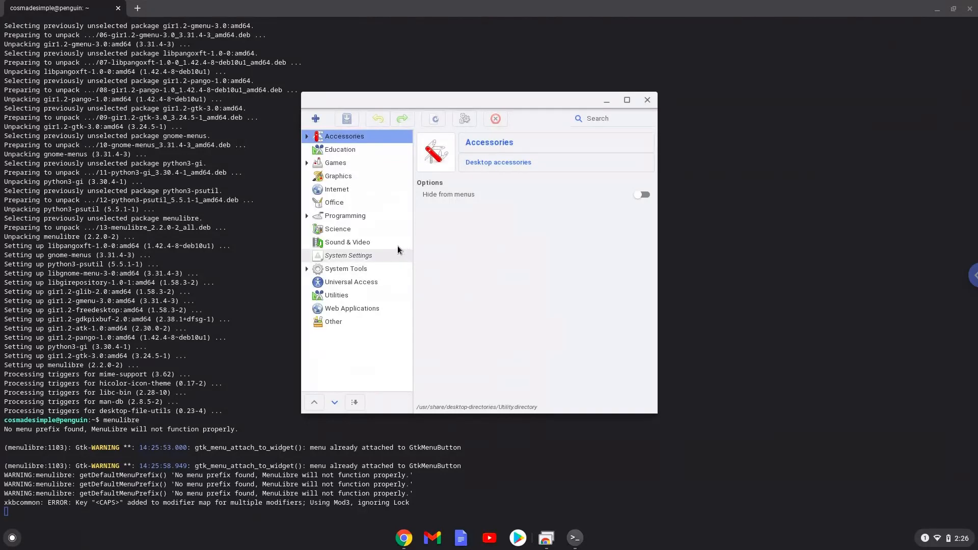
{"action": "mouse_move", "coordinate": [370, 207]}
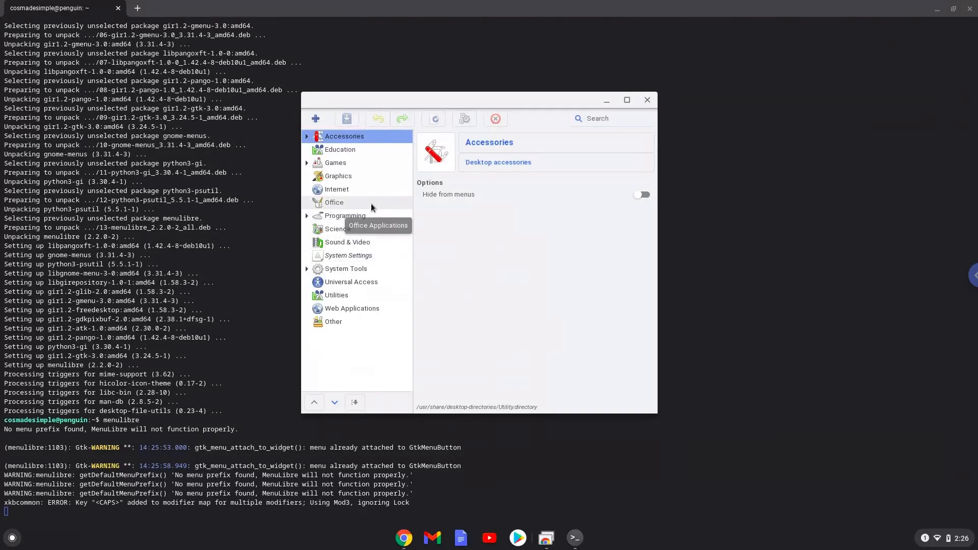
{"action": "mouse_move", "coordinate": [338, 176]}
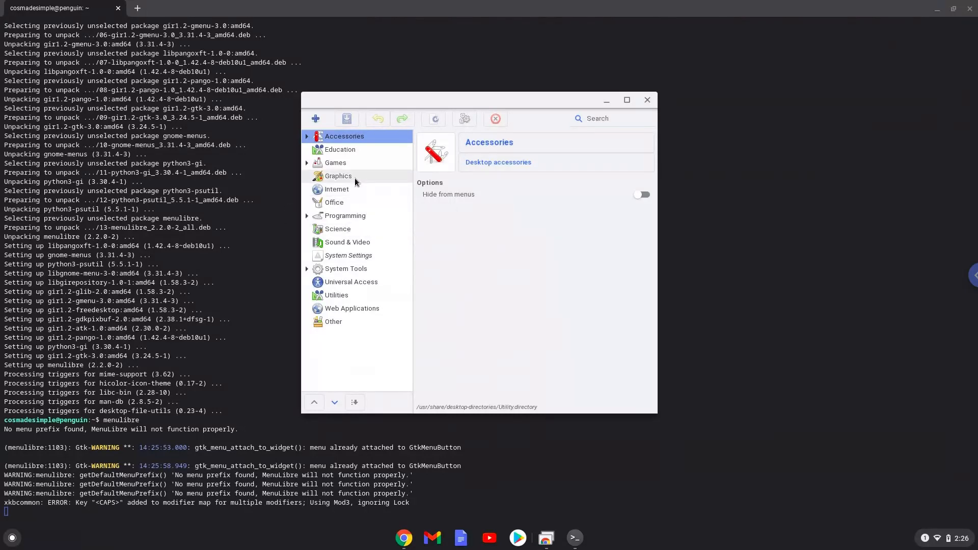
{"action": "left_click", "coordinate": [339, 176]}
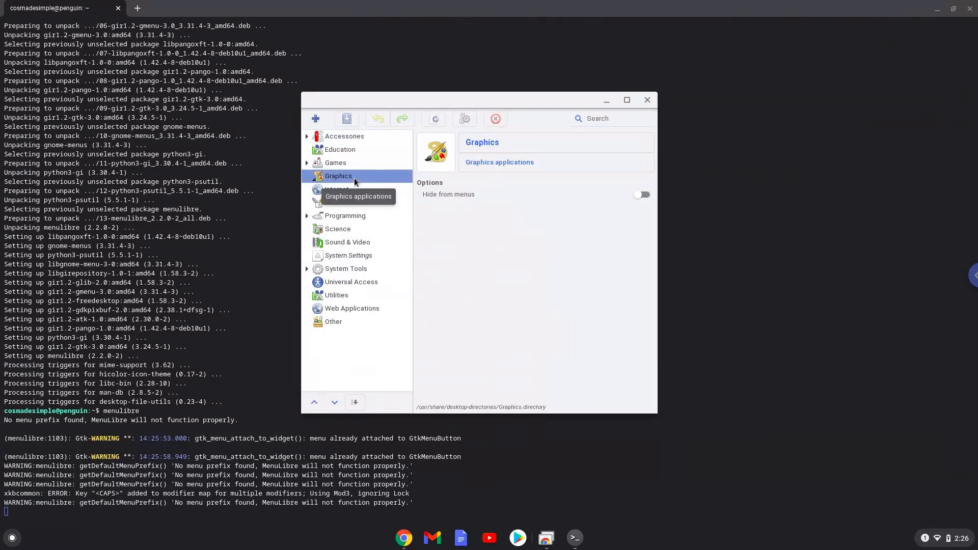
{"action": "left_click", "coordinate": [315, 119]}
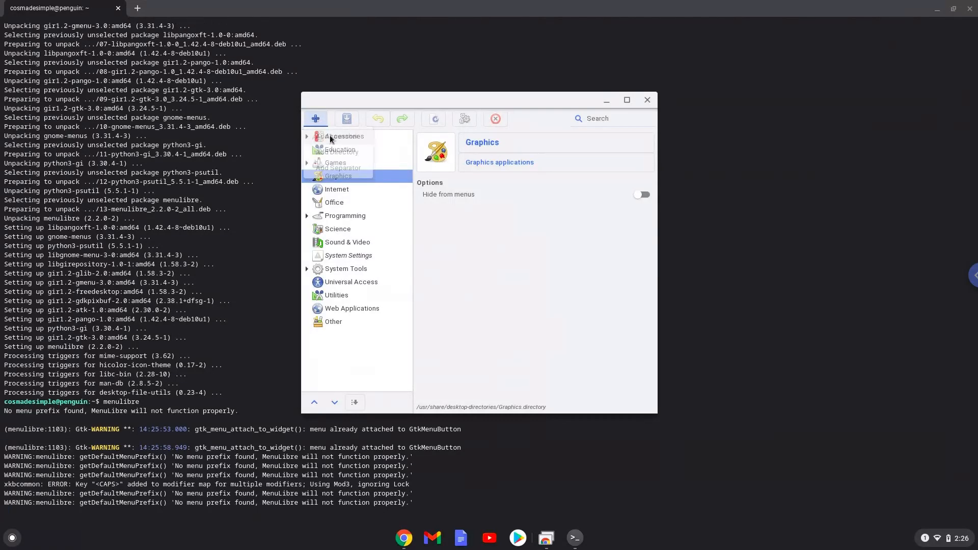
- Add a new launcher under Graphics and name it 'RenPy'
{"action": "left_click", "coordinate": [315, 119]}
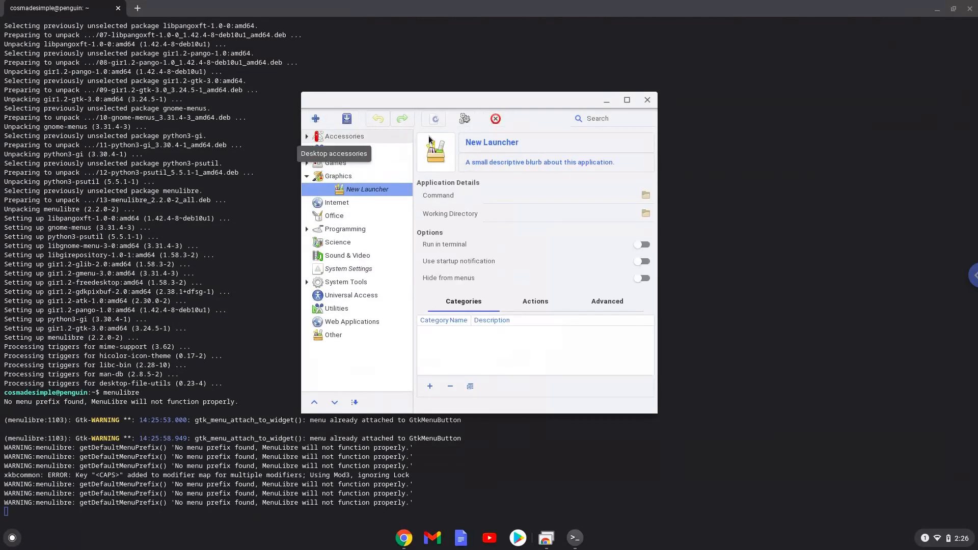
{"action": "left_click", "coordinate": [492, 142]}
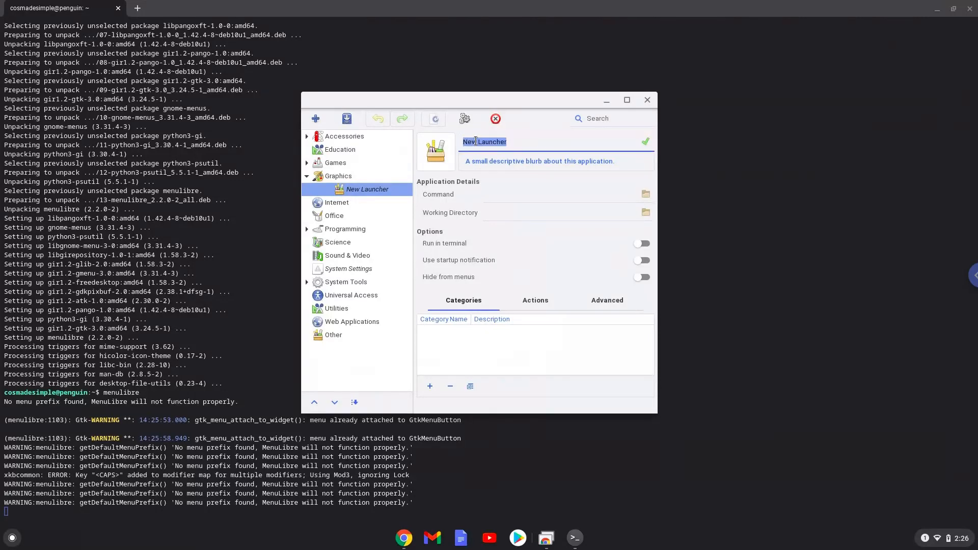
{"action": "type", "text": "RenP"}
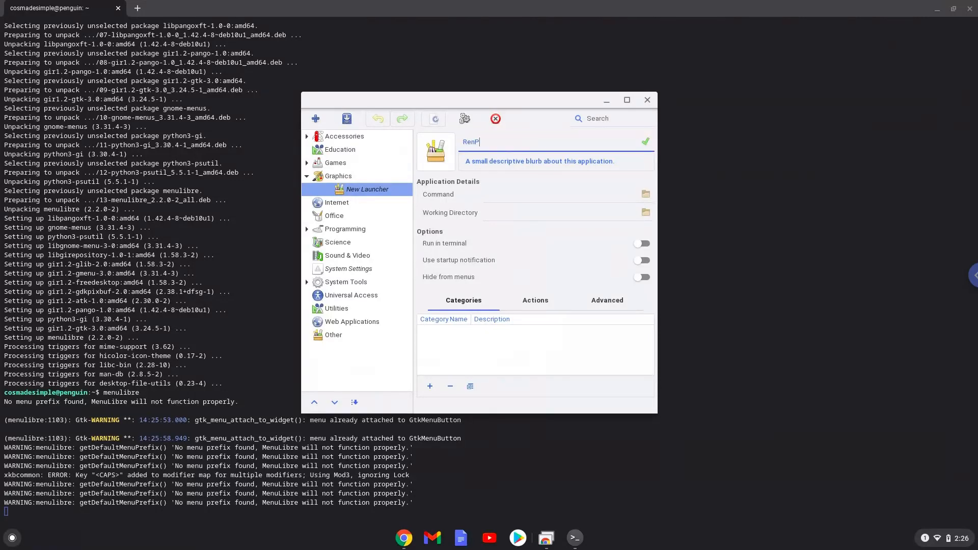
{"action": "type", "text": "y"}
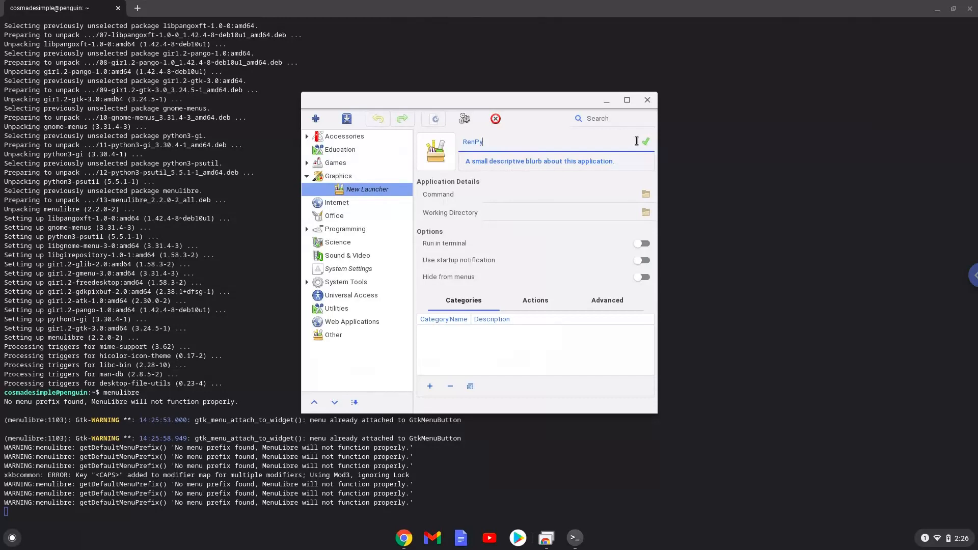
{"action": "left_click", "coordinate": [645, 141]}
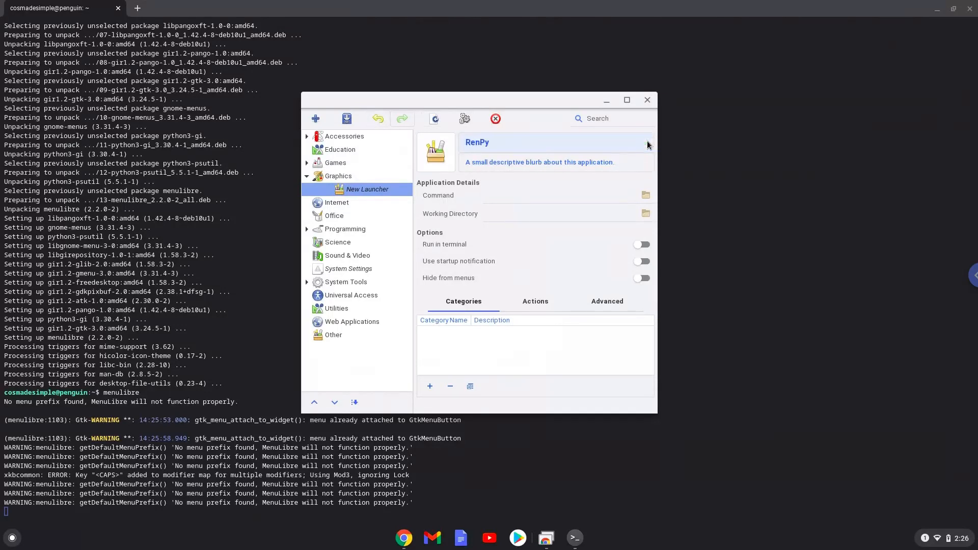
{"action": "mouse_move", "coordinate": [649, 182]}
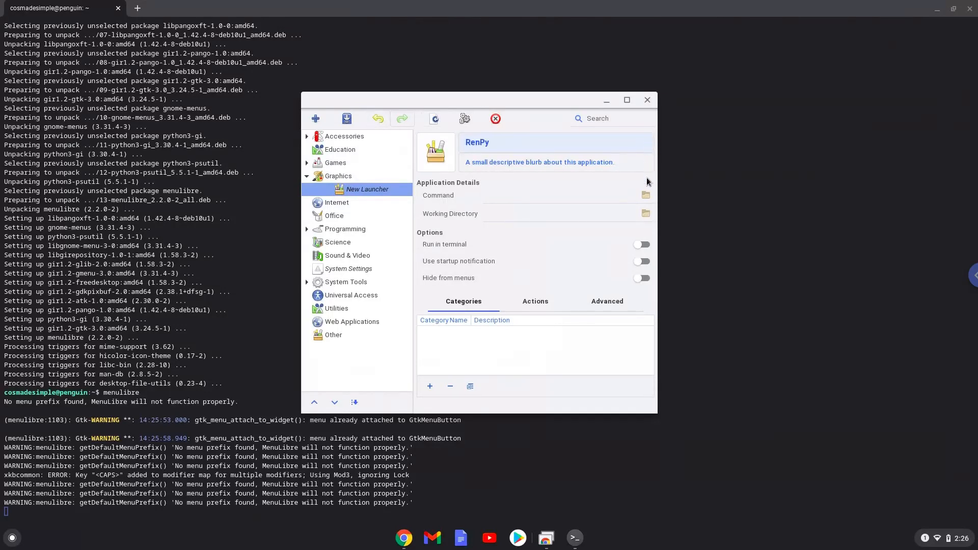
- Set the launcher command to renpy.sh from the renpy-7.3.5-sdk folder
{"action": "left_click", "coordinate": [645, 195]}
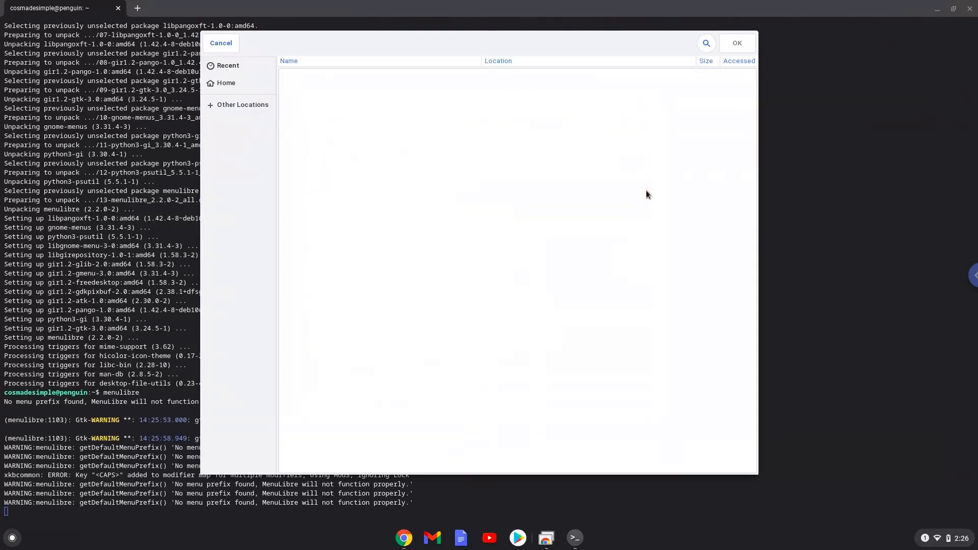
{"action": "mouse_move", "coordinate": [253, 86]}
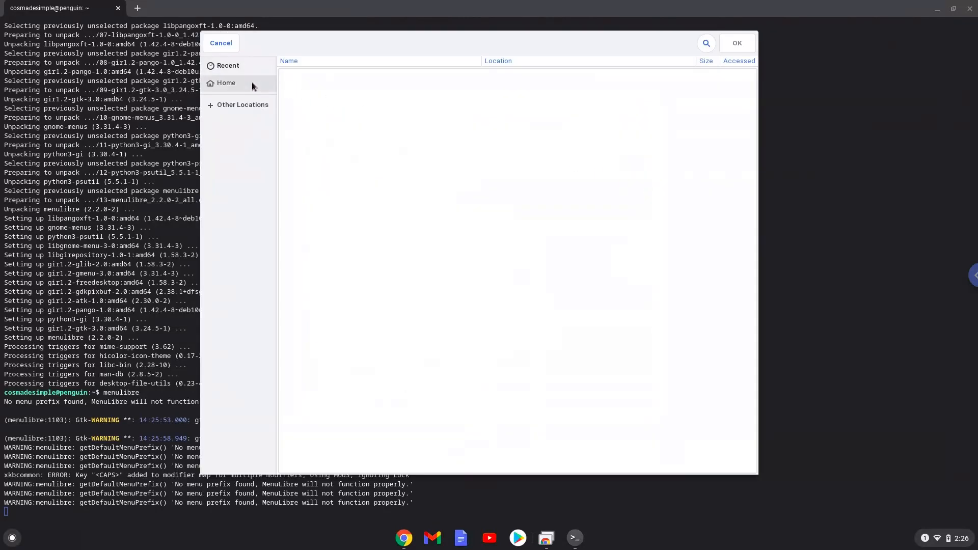
{"action": "left_click", "coordinate": [226, 83]}
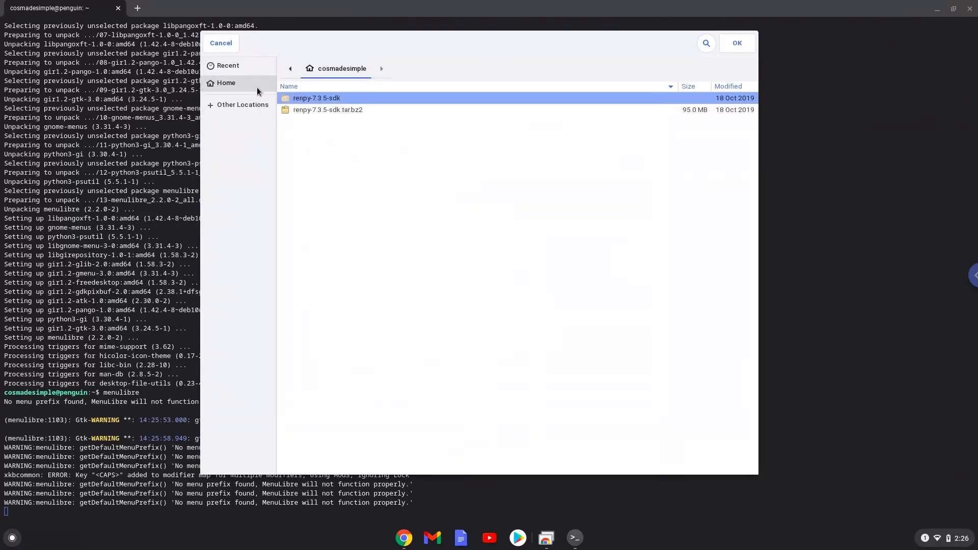
{"action": "double_click", "coordinate": [317, 98]}
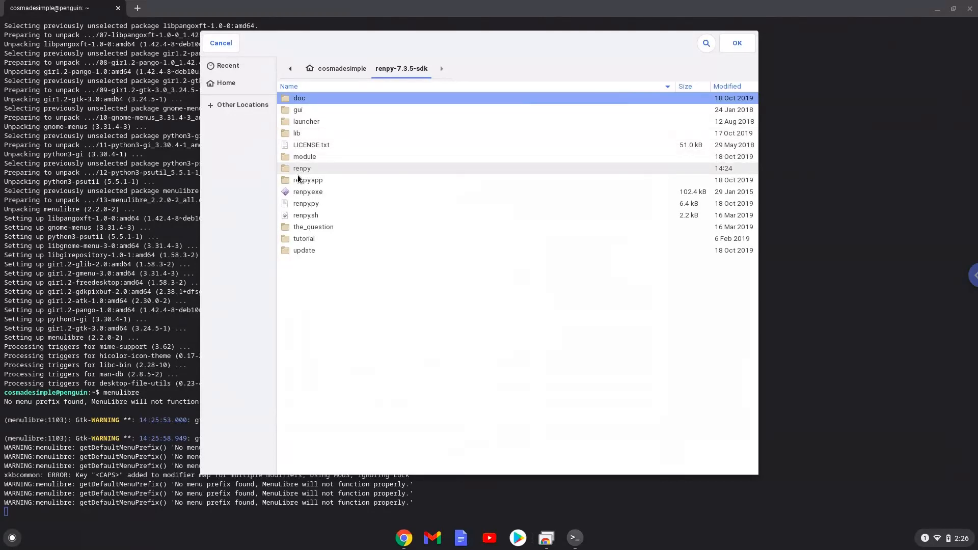
{"action": "mouse_move", "coordinate": [305, 215]}
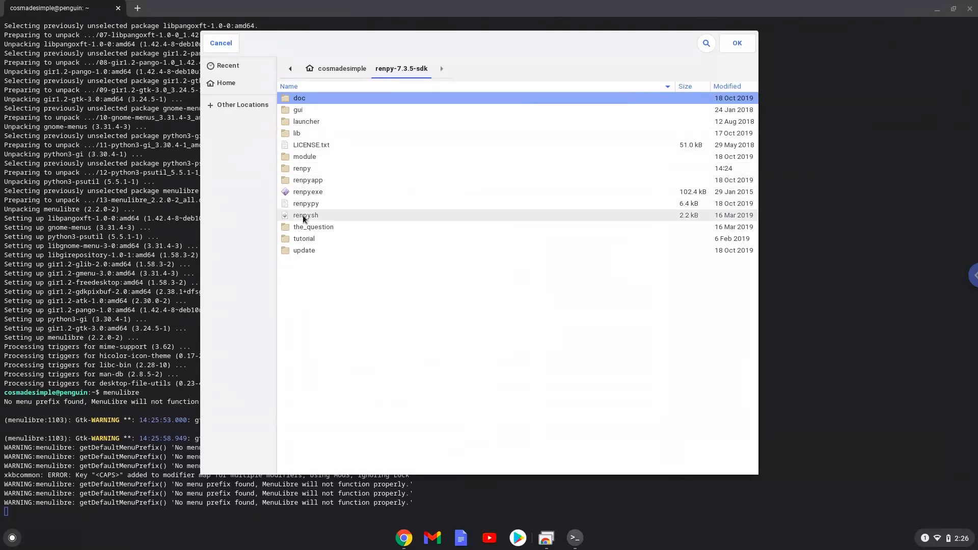
{"action": "left_click", "coordinate": [736, 42]}
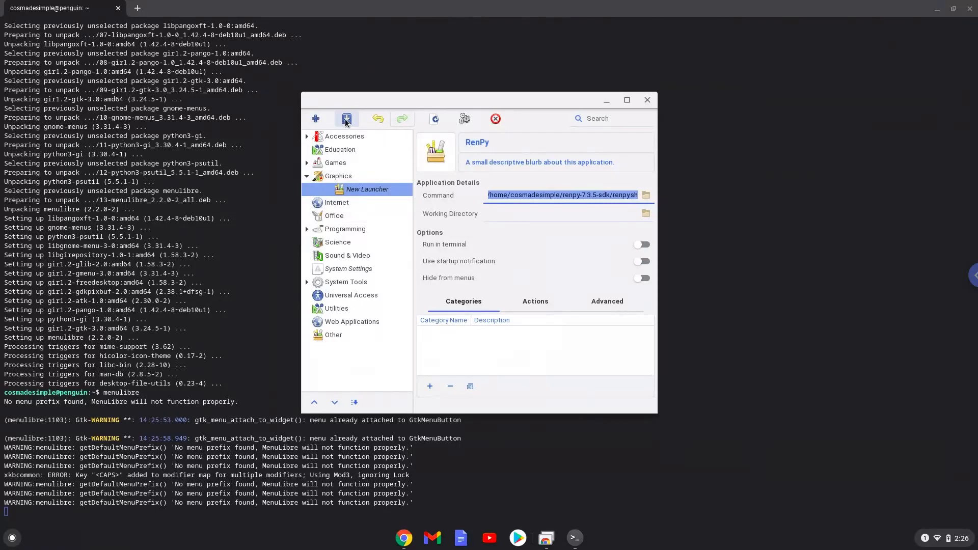
- Save the RenPy launcher, close MenuLibre, and close the Terminal window
{"action": "left_click", "coordinate": [346, 119]}
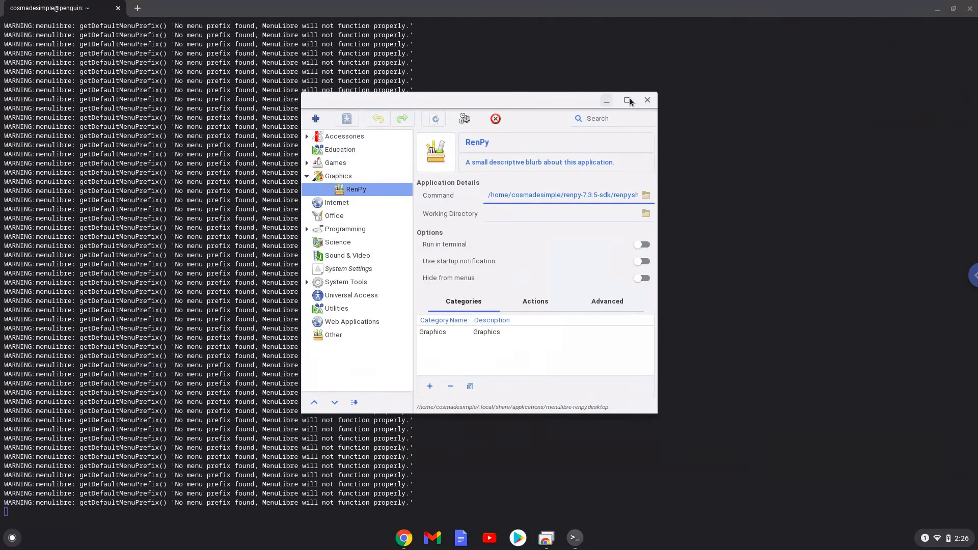
{"action": "left_click", "coordinate": [647, 101]}
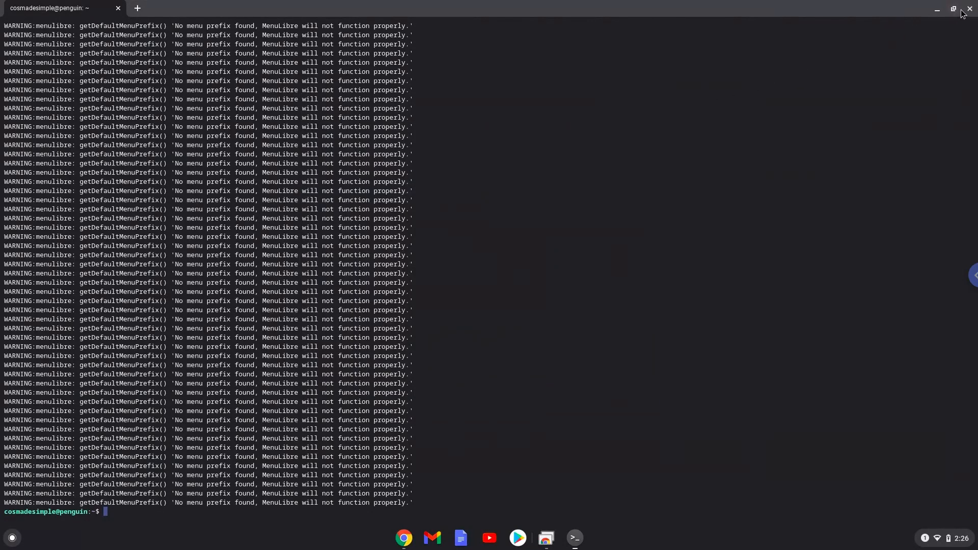
{"action": "left_click", "coordinate": [970, 9]}
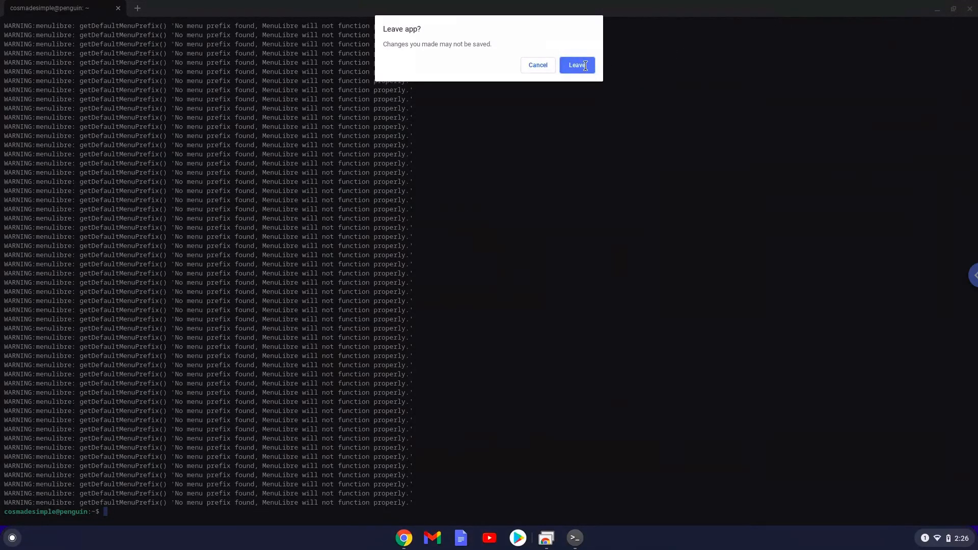
- Confirm leaving Terminal, then open the app launcher's second page of apps
{"action": "left_click", "coordinate": [575, 65]}
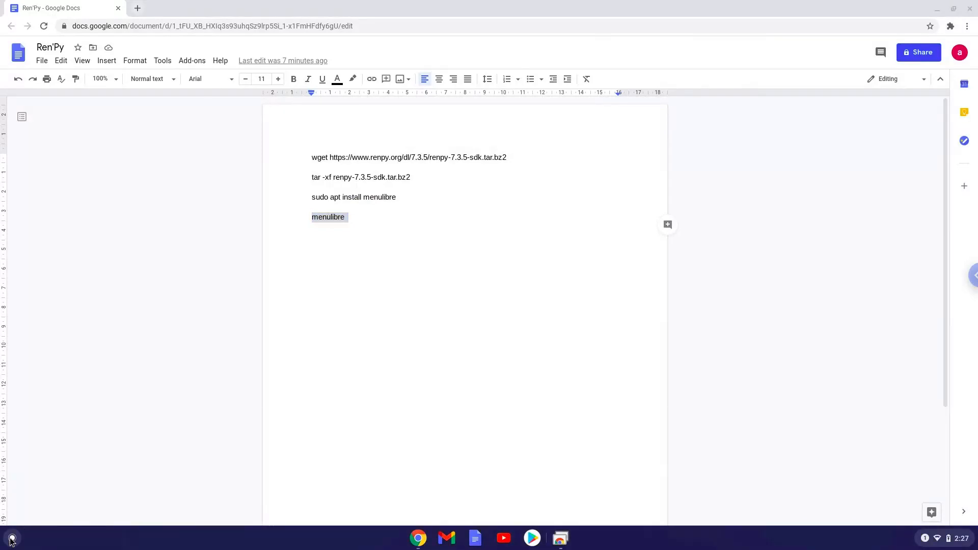
{"action": "left_click", "coordinate": [10, 539]}
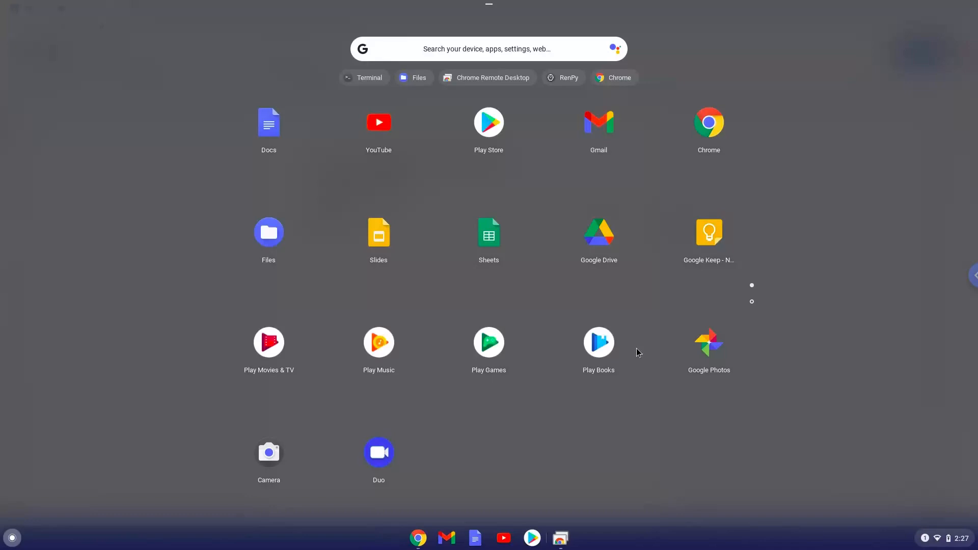
{"action": "left_click", "coordinate": [751, 301]}
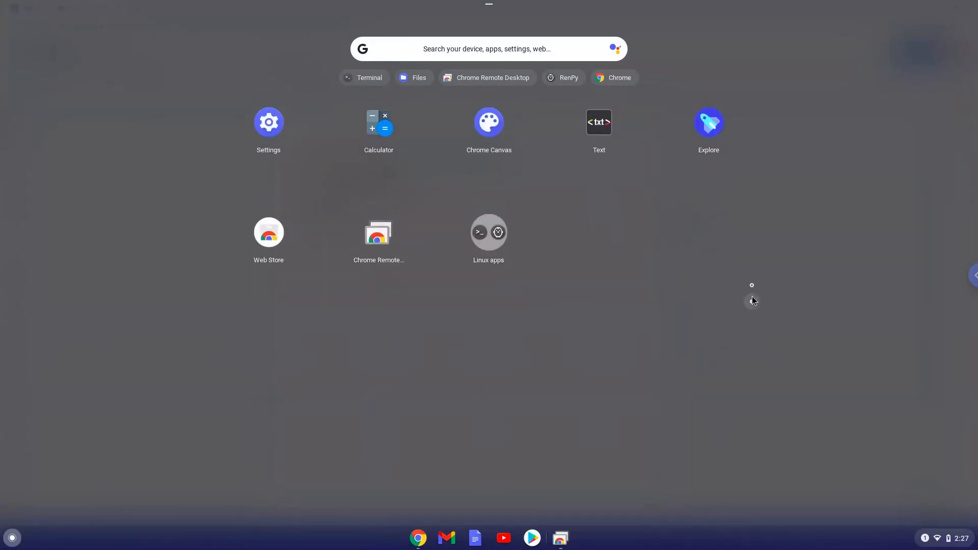
{"action": "mouse_move", "coordinate": [489, 232]}
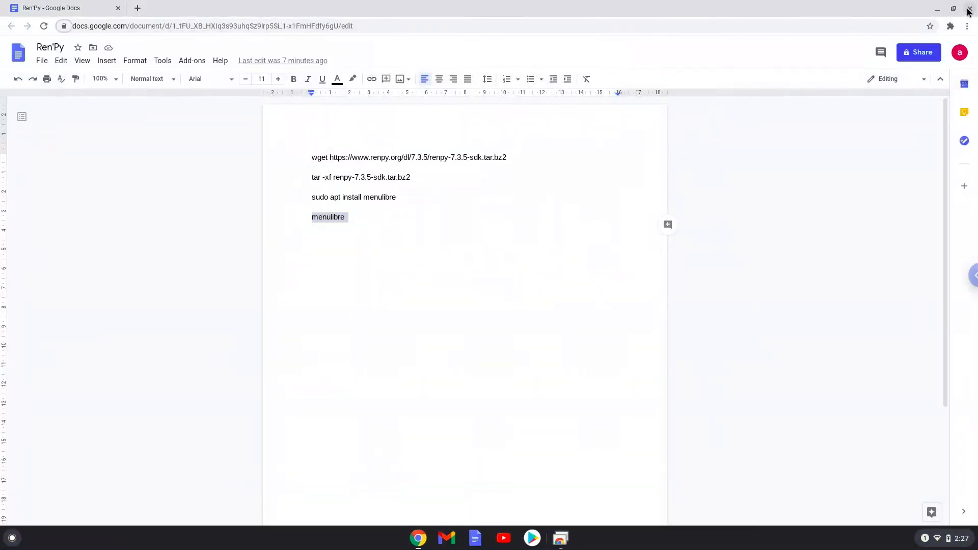
- Close Google Docs and dismiss Ren'Py's software-rendering warning for good
{"action": "left_click", "coordinate": [954, 8]}
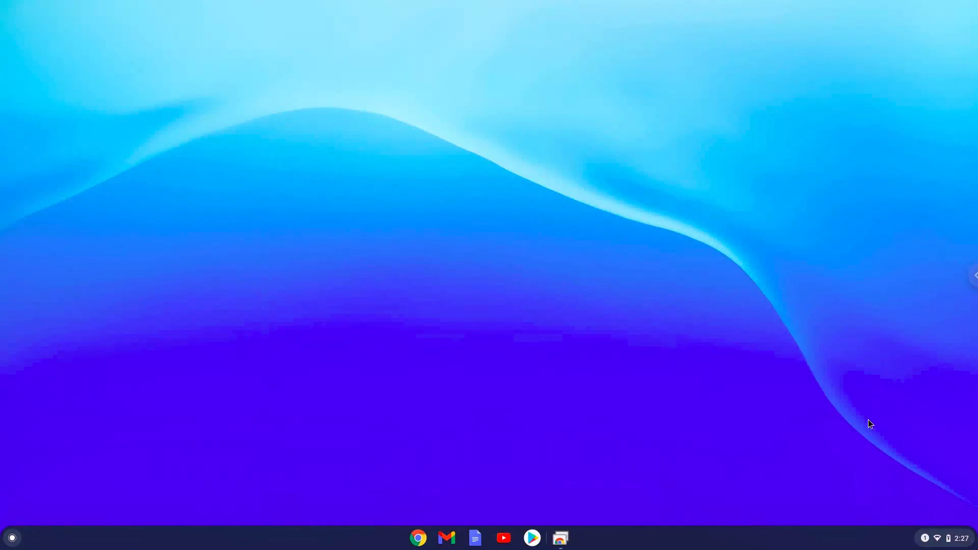
{"action": "mouse_move", "coordinate": [870, 461]}
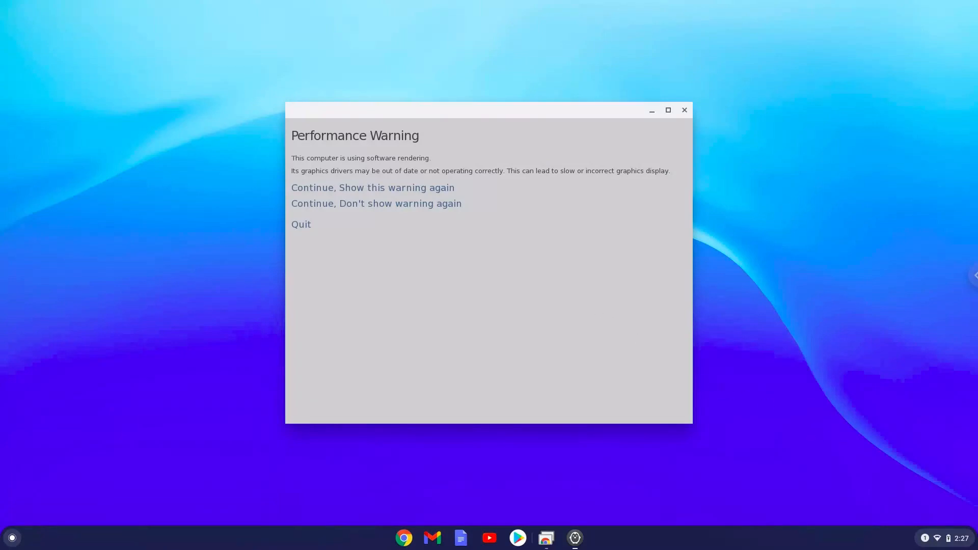
{"action": "mouse_move", "coordinate": [597, 292]}
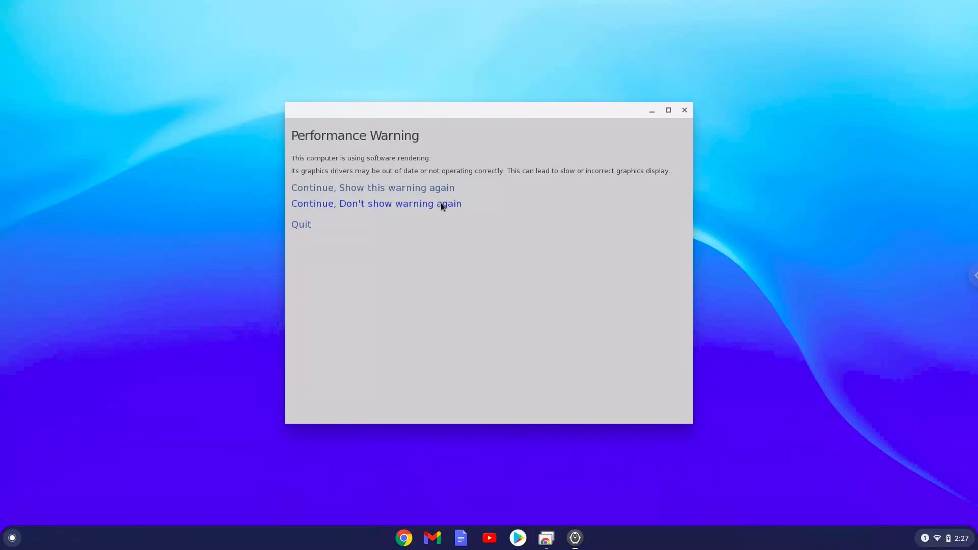
{"action": "left_click", "coordinate": [376, 203]}
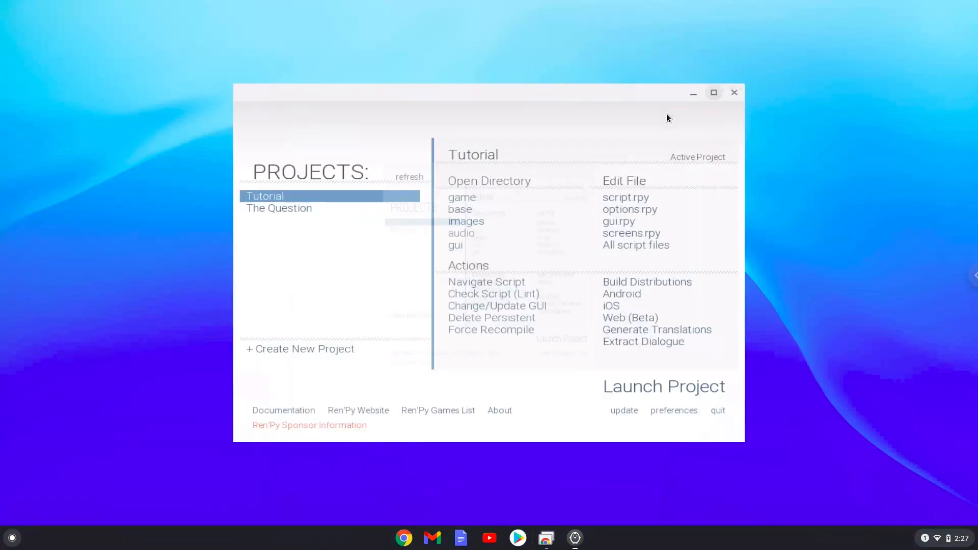
- Maximize and restore the launcher, then launch the Tutorial project
{"action": "left_click", "coordinate": [714, 93]}
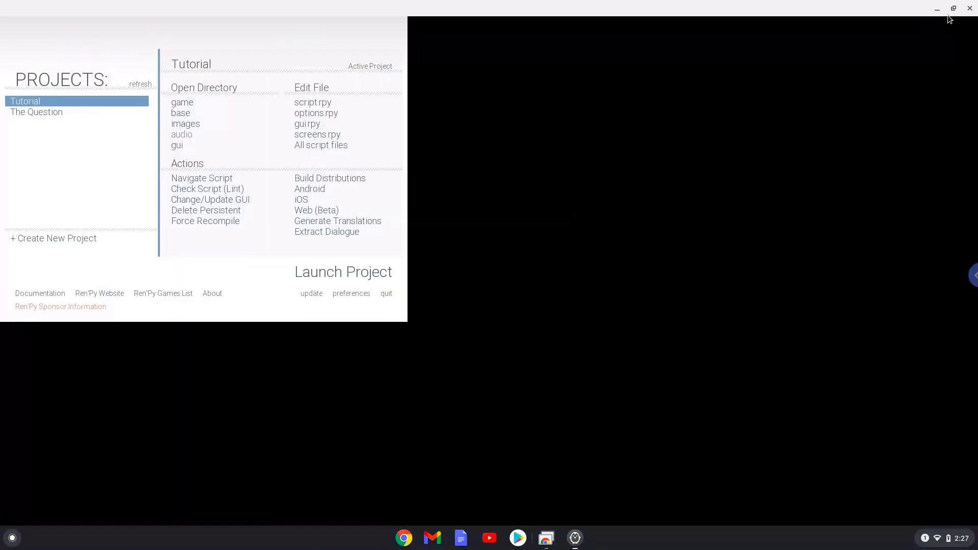
{"action": "left_click", "coordinate": [953, 8]}
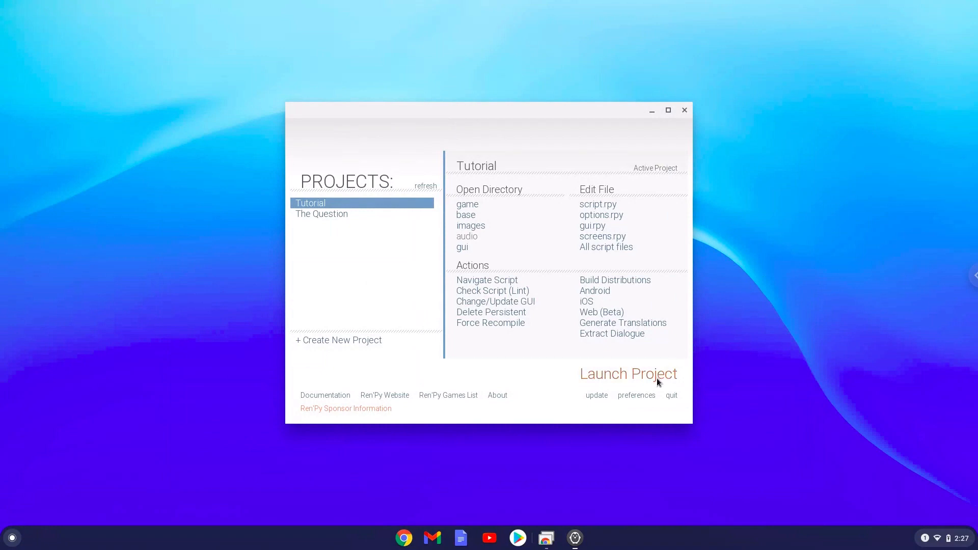
{"action": "left_click", "coordinate": [628, 373]}
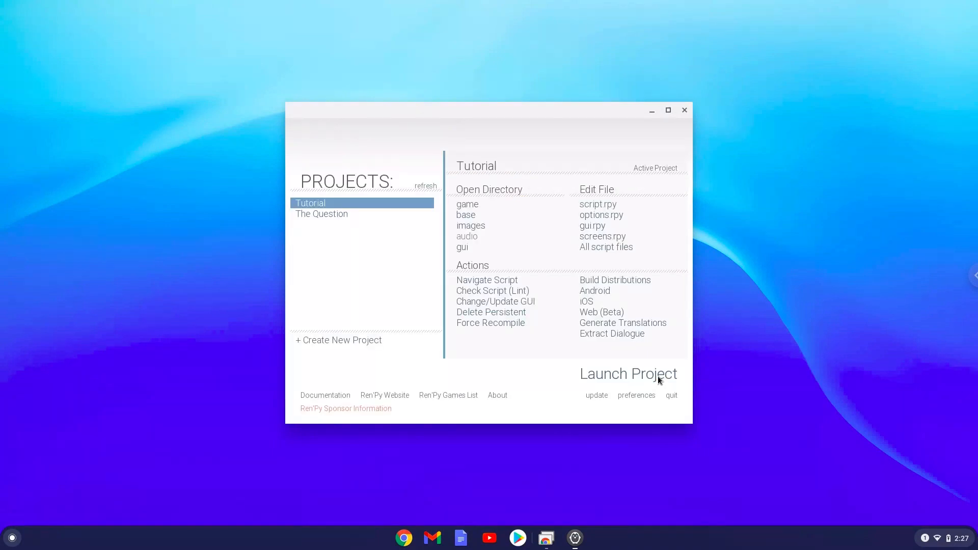
{"action": "left_click", "coordinate": [628, 373]}
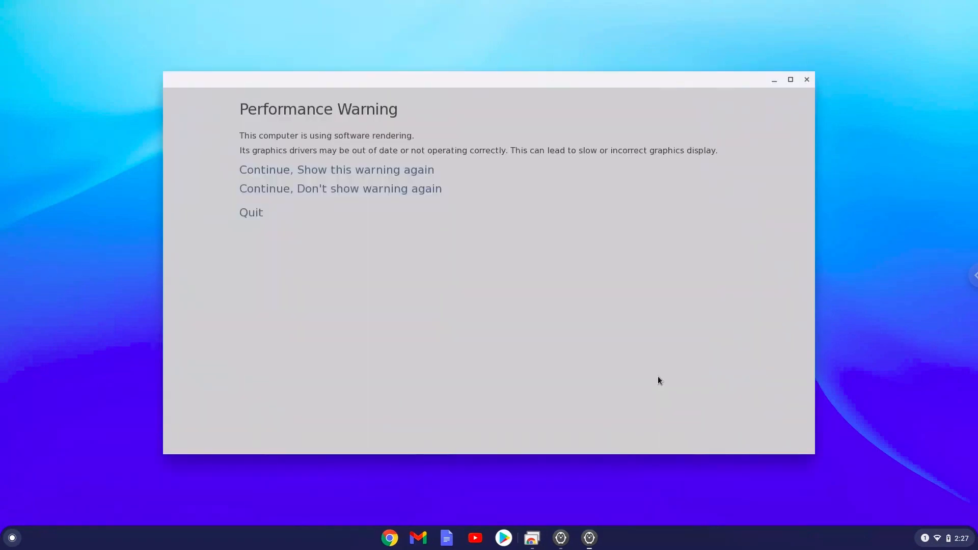
{"action": "mouse_move", "coordinate": [395, 191]}
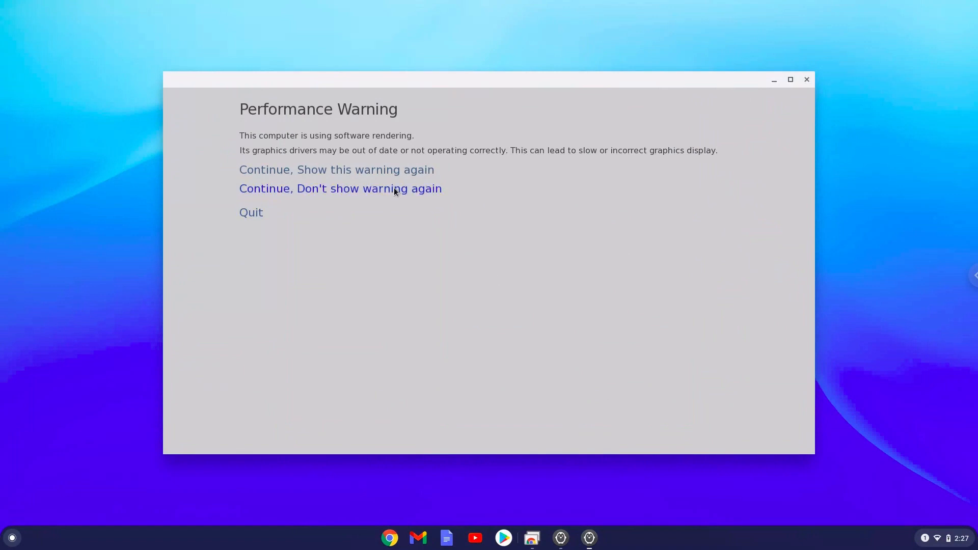
- Dismiss the Tutorial's warning, open Preferences, and switch Fullscreen back to Window
{"action": "left_click", "coordinate": [339, 189]}
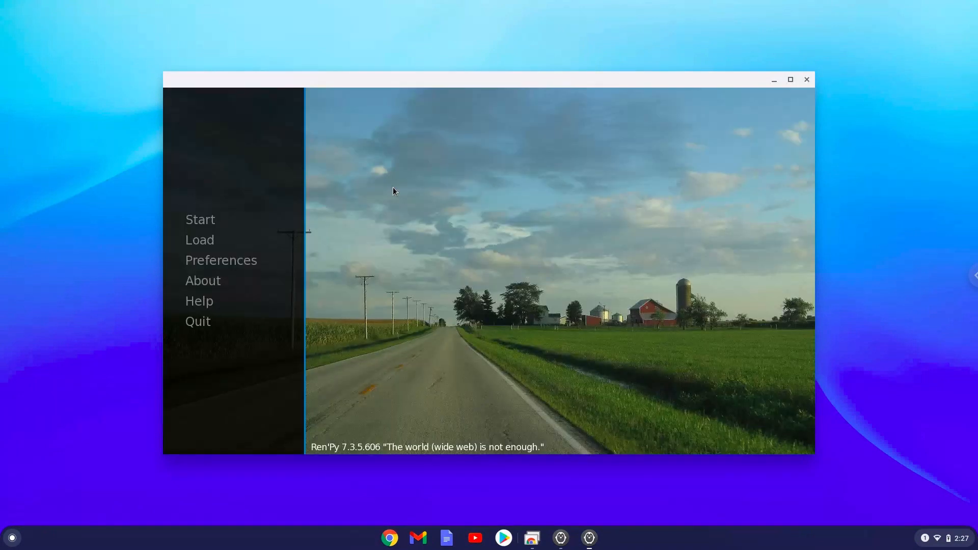
{"action": "mouse_move", "coordinate": [221, 261]}
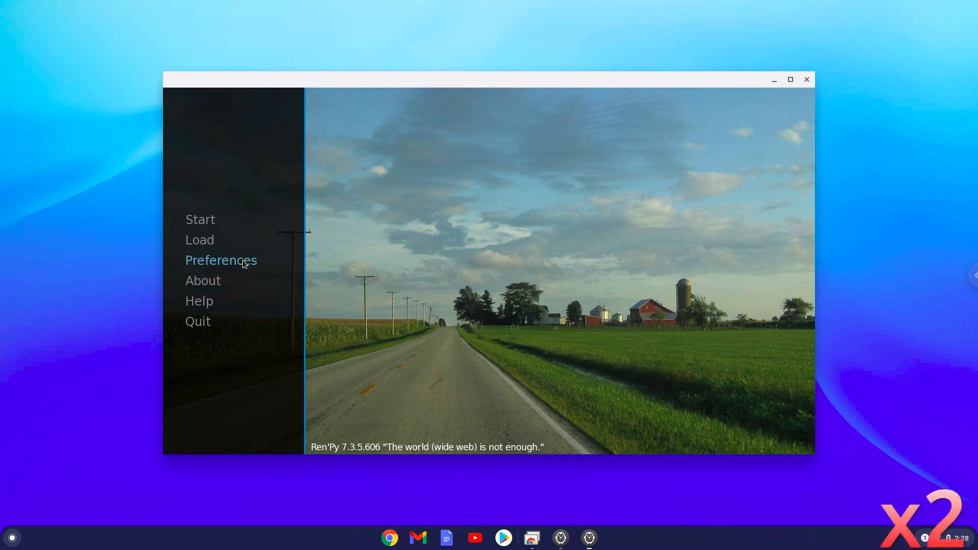
{"action": "left_click", "coordinate": [220, 260]}
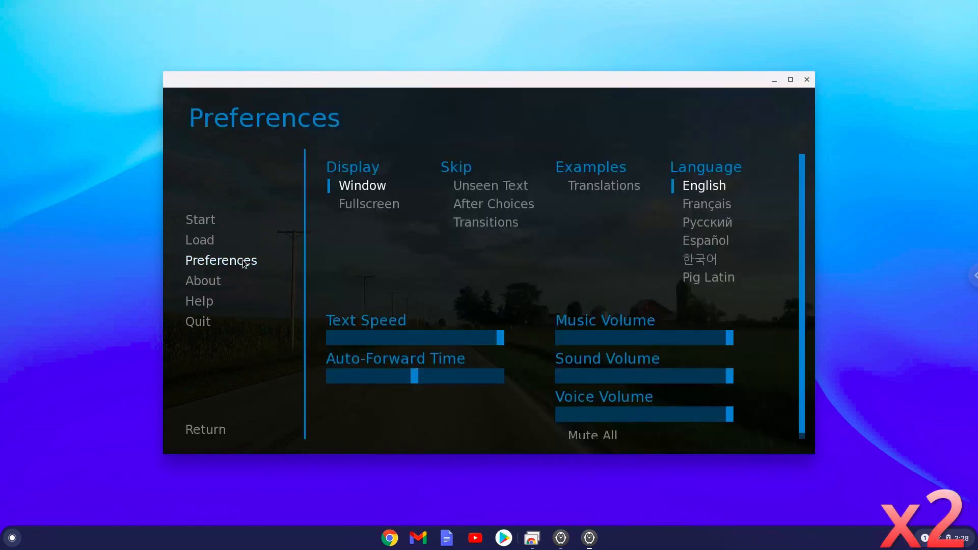
{"action": "mouse_move", "coordinate": [359, 209]}
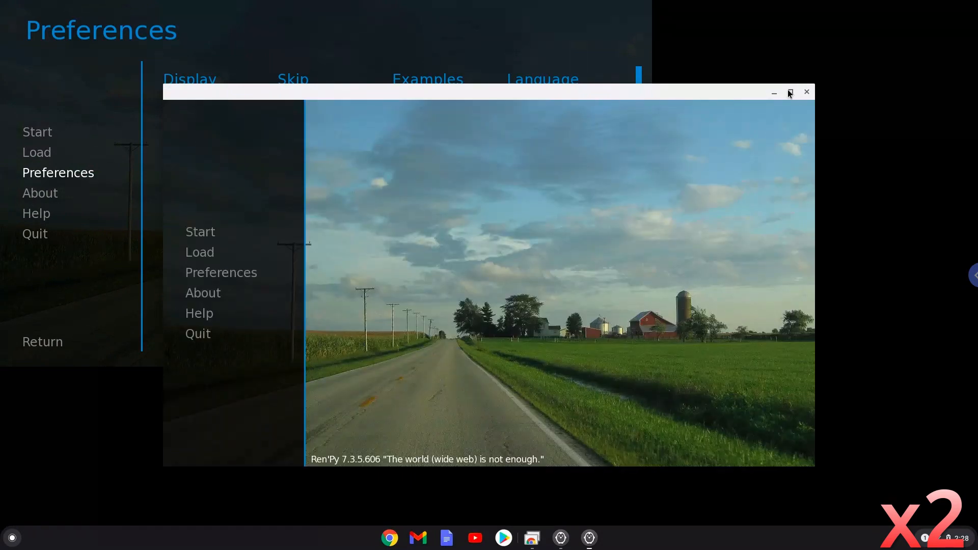
{"action": "left_click", "coordinate": [806, 92]}
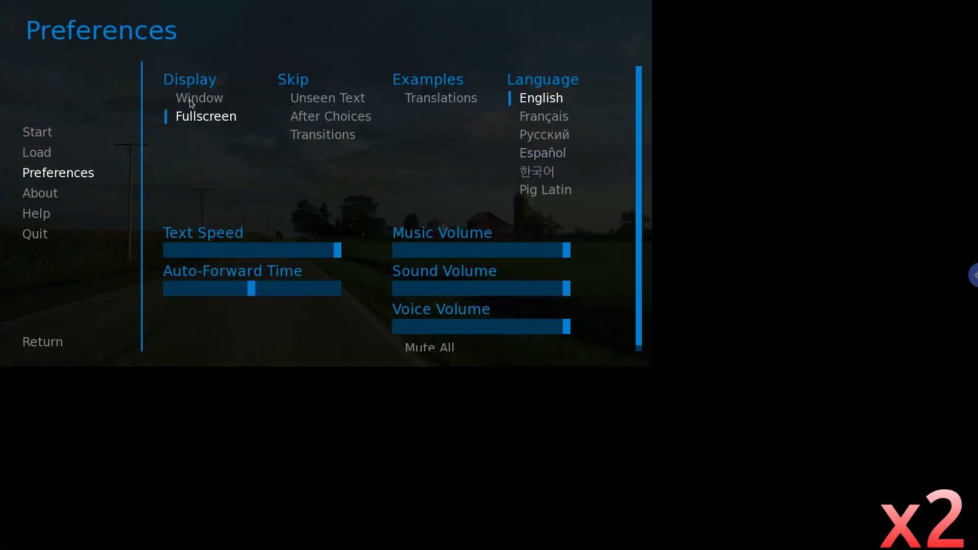
{"action": "left_click", "coordinate": [200, 98]}
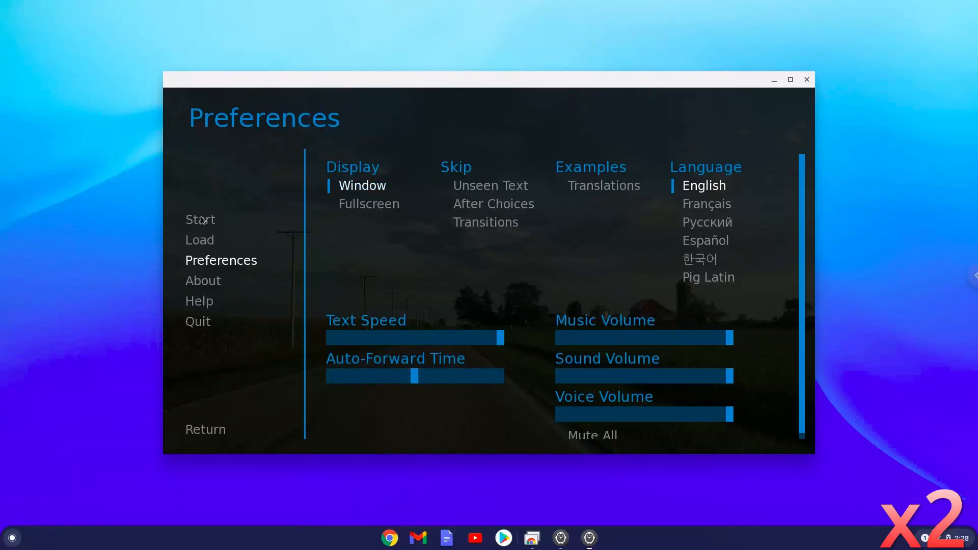
- Start the Tutorial game and choose a topic from Eileen's menu
{"action": "left_click", "coordinate": [205, 429]}
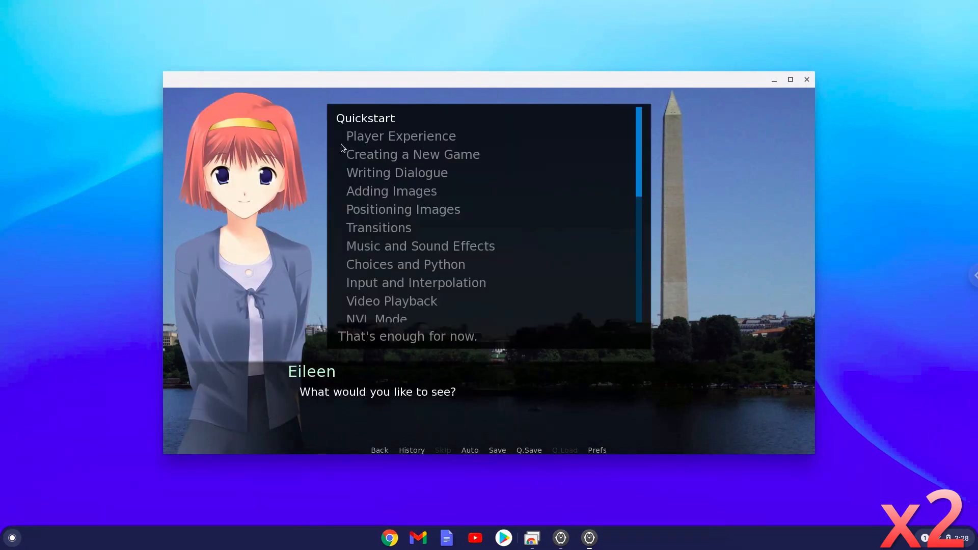
{"action": "left_click", "coordinate": [408, 336]}
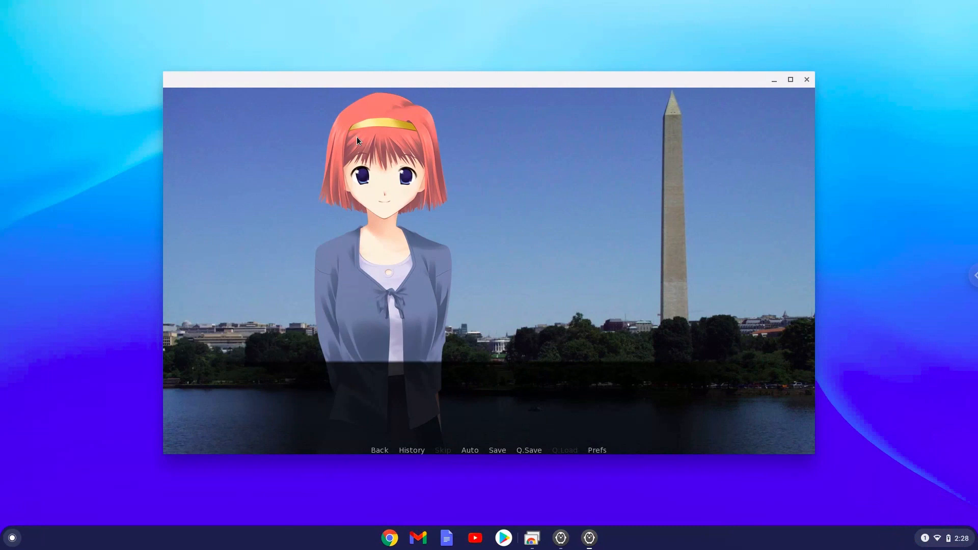